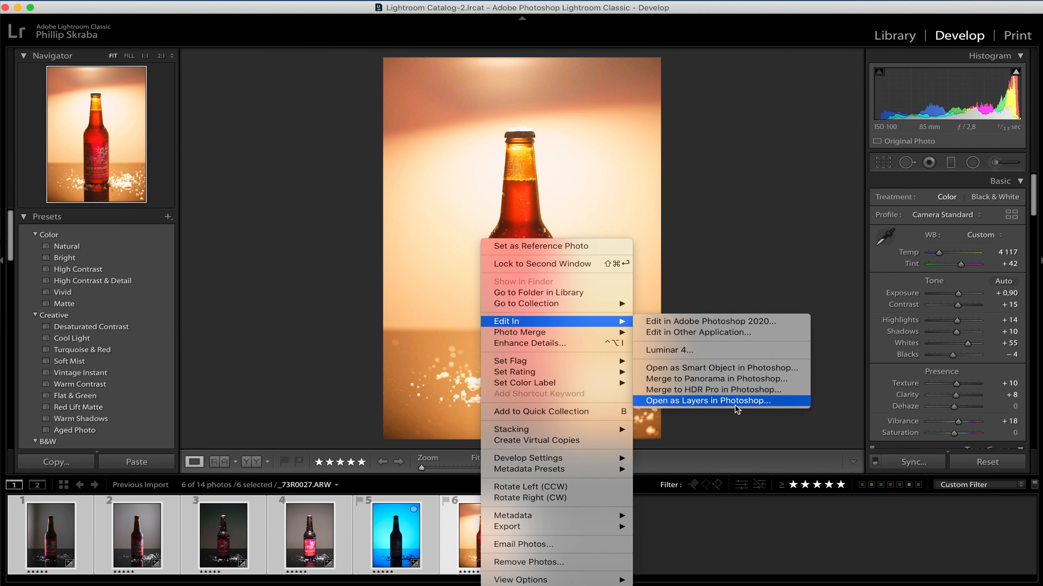
- Send the six selected bottle photos to Photoshop as layers of one document
left_click(705, 401)
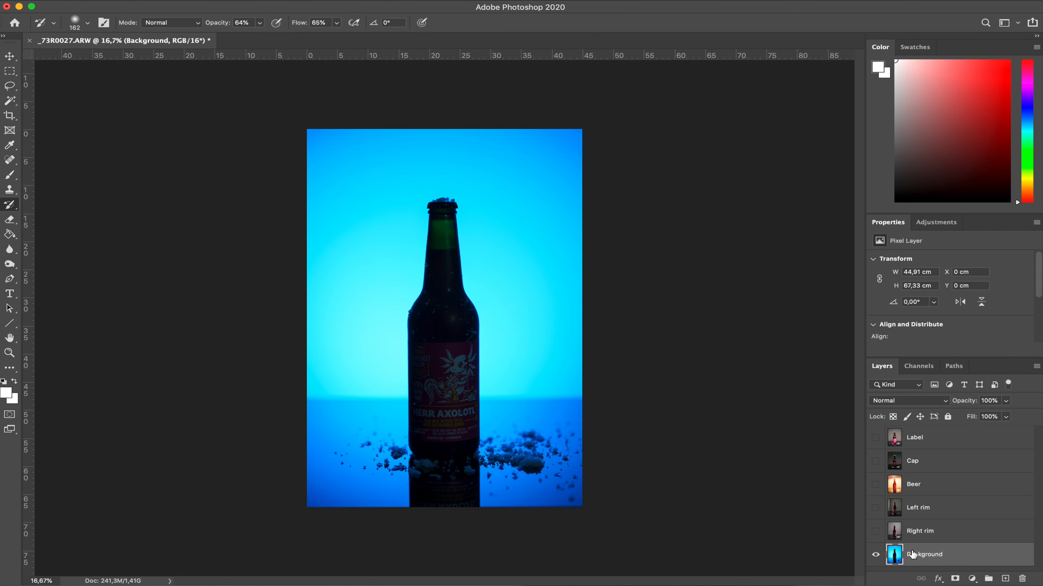
- Show the Right rim layer with an inverted all-black mask and test a white stroke down the bottle
left_click(875, 530)
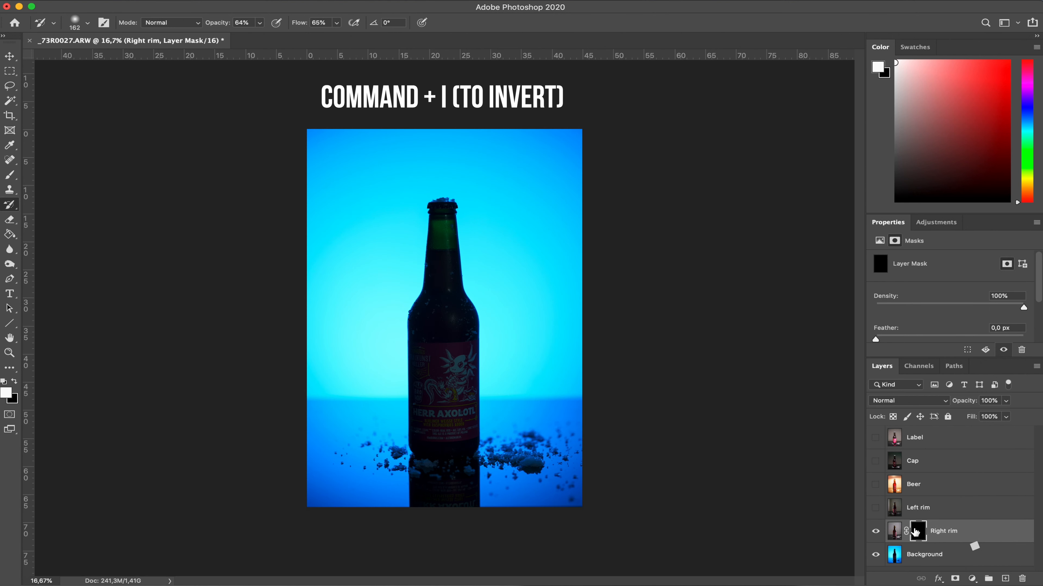
key("cmd+i")
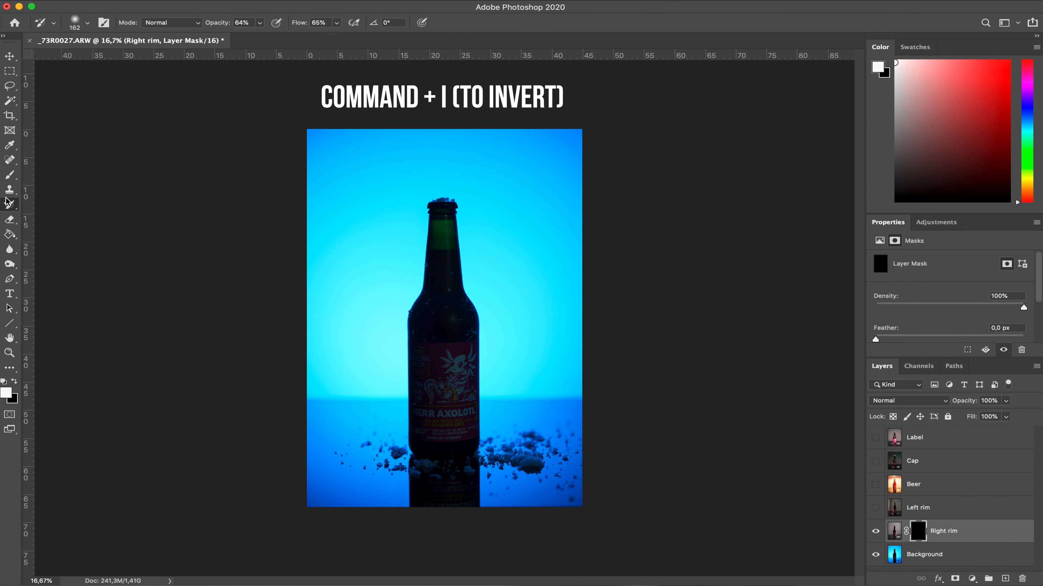
mouse_move(9, 190)
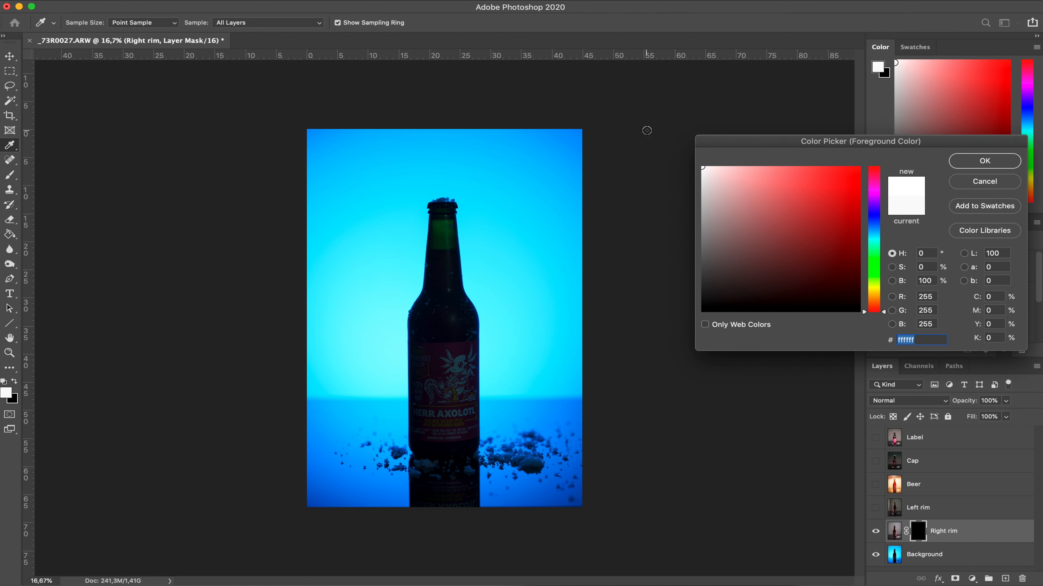
left_click(984, 160)
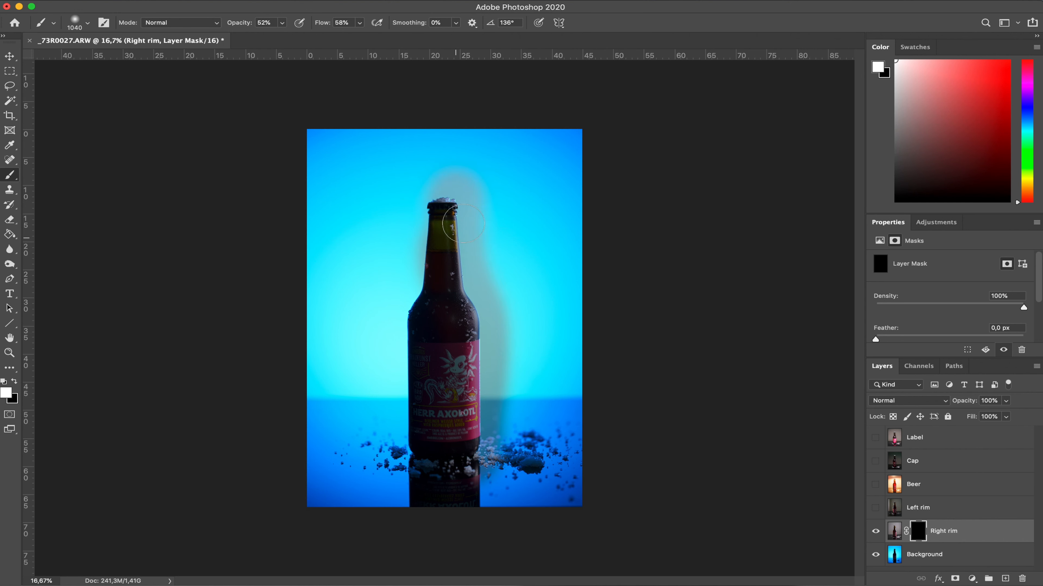
left_click_drag(447, 222, 522, 465)
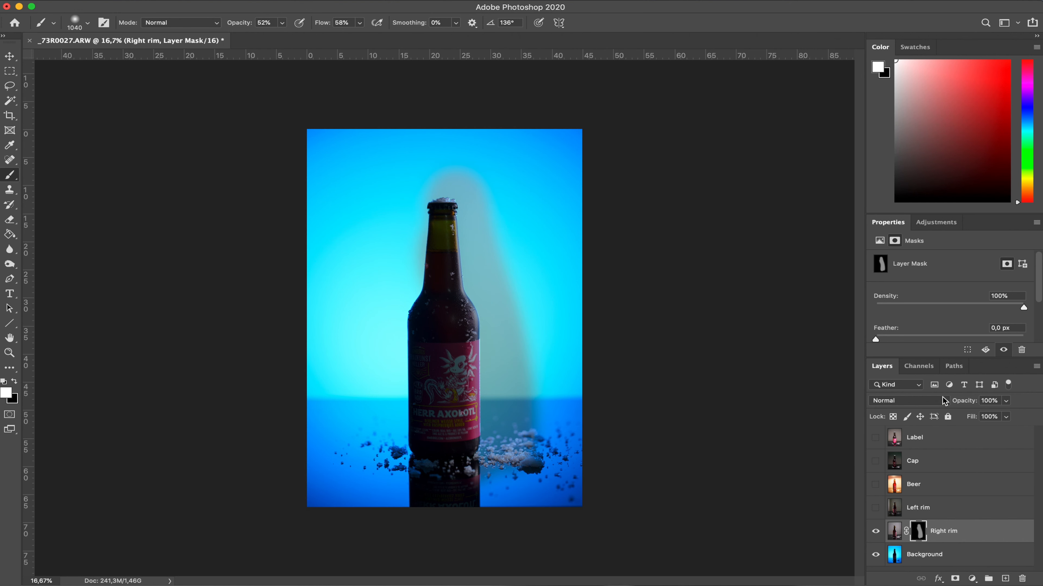
- Switch the Right rim layer to Lighten blending and enter 75 for the brush setting
left_click(904, 400)
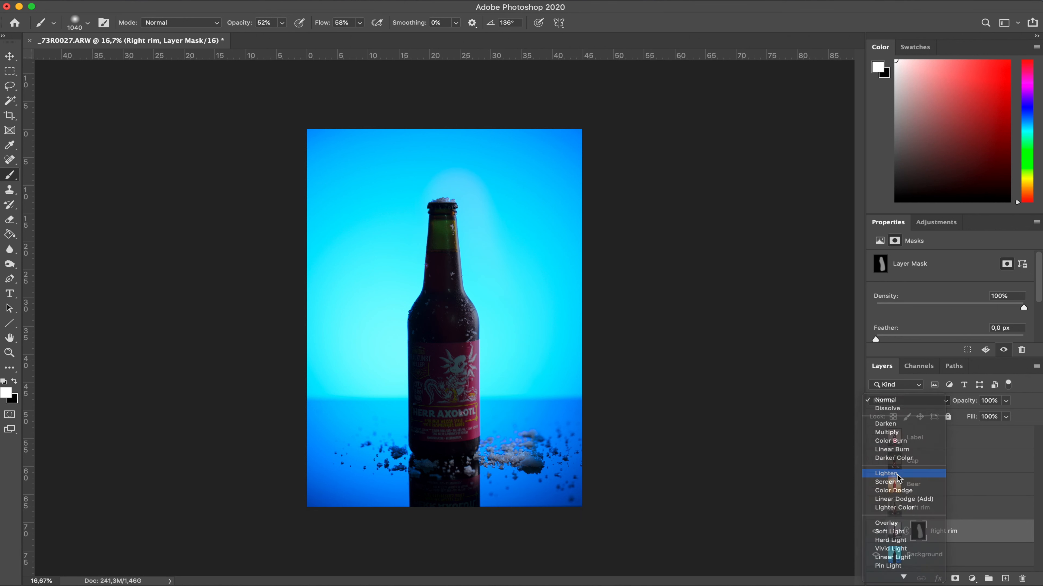
left_click(886, 473)
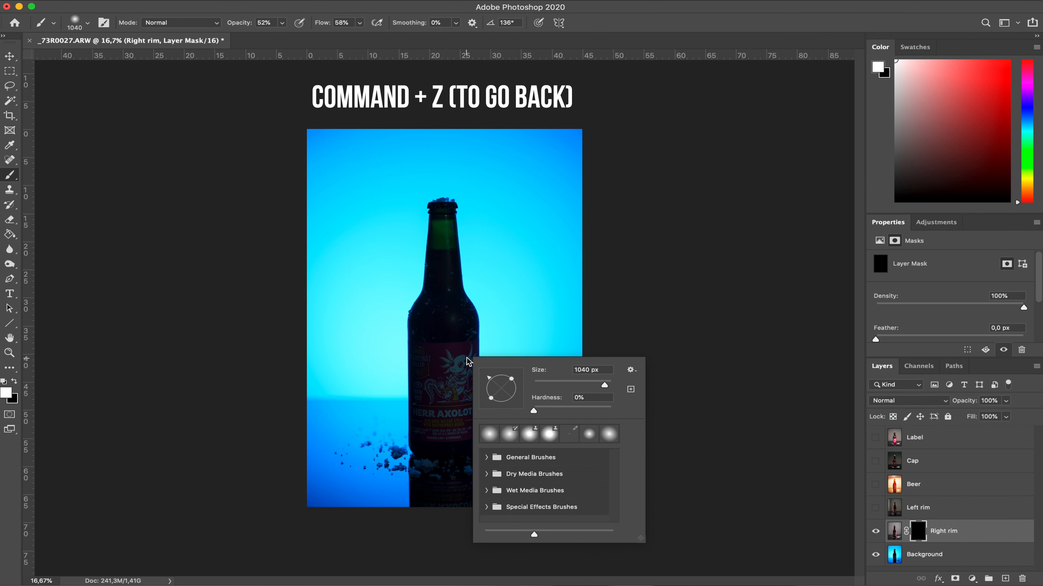
type("75")
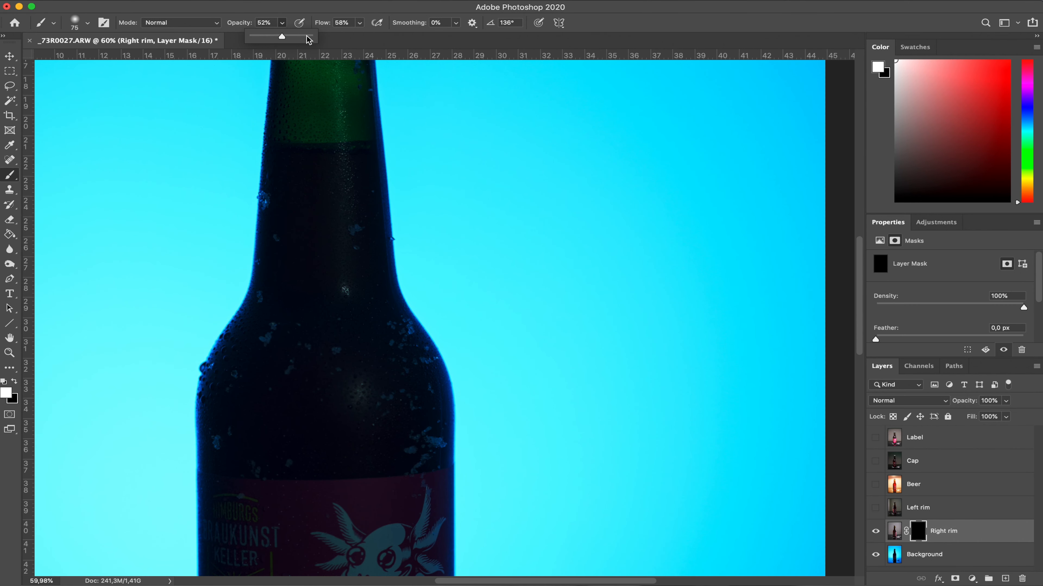
- Raise brush opacity to 100% and set the Right rim layer to Lighten
left_click_drag(281, 36, 383, 36)
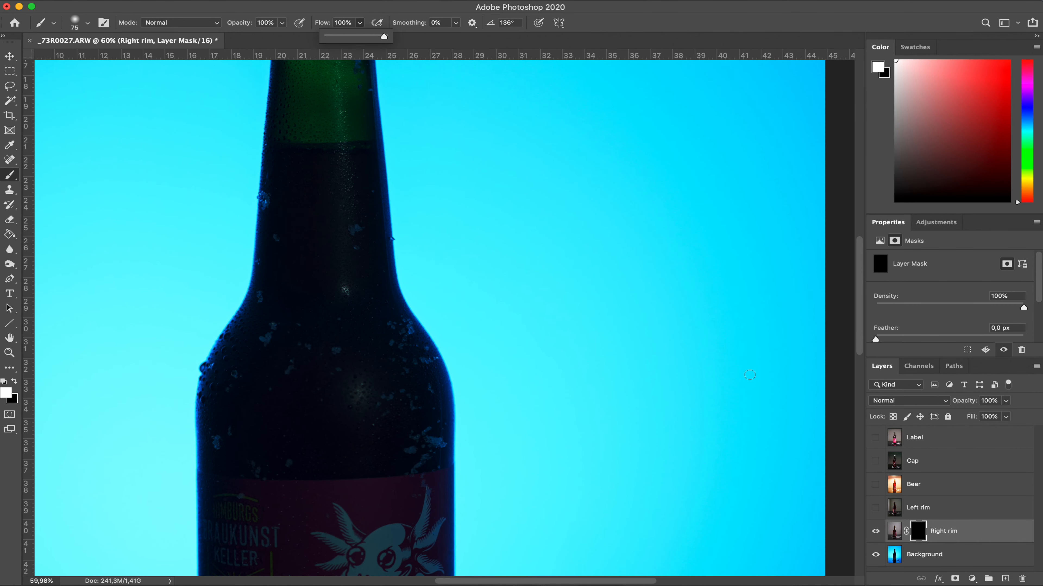
left_click(907, 400)
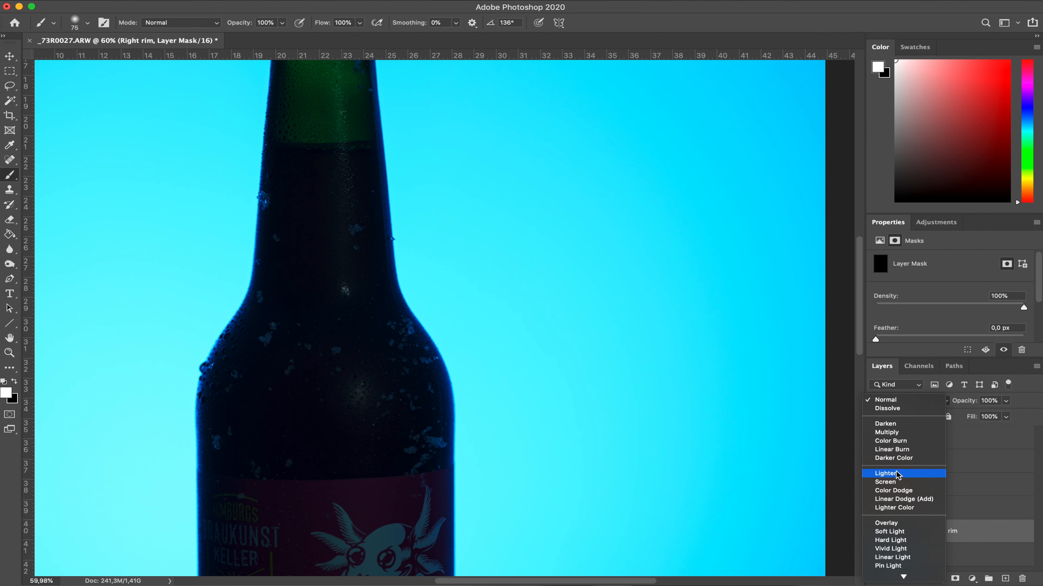
left_click(886, 473)
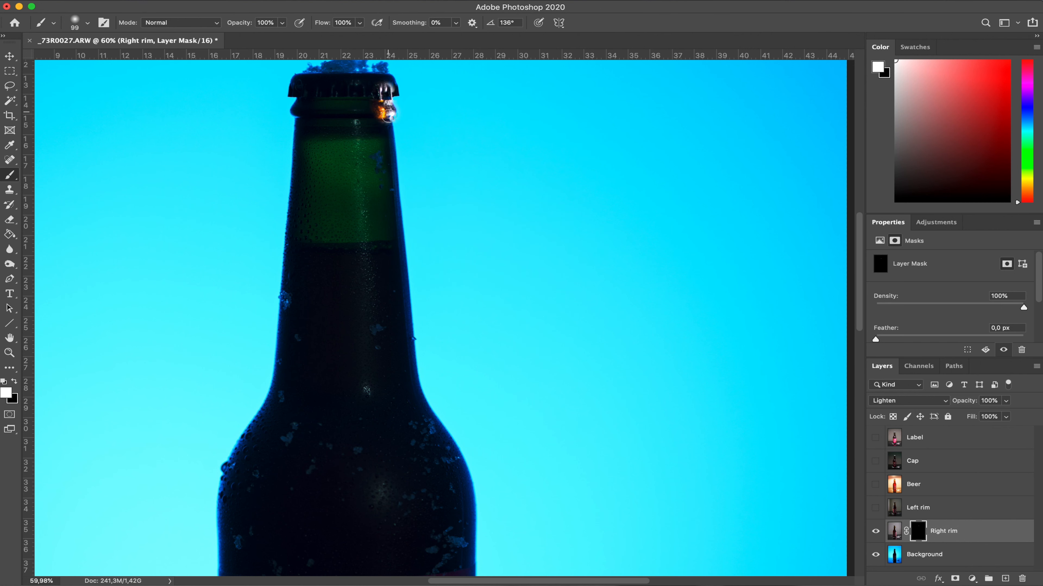
- Paint white on the mask to reveal rim light down the neck and label's right edge
left_click_drag(387, 118, 402, 321)
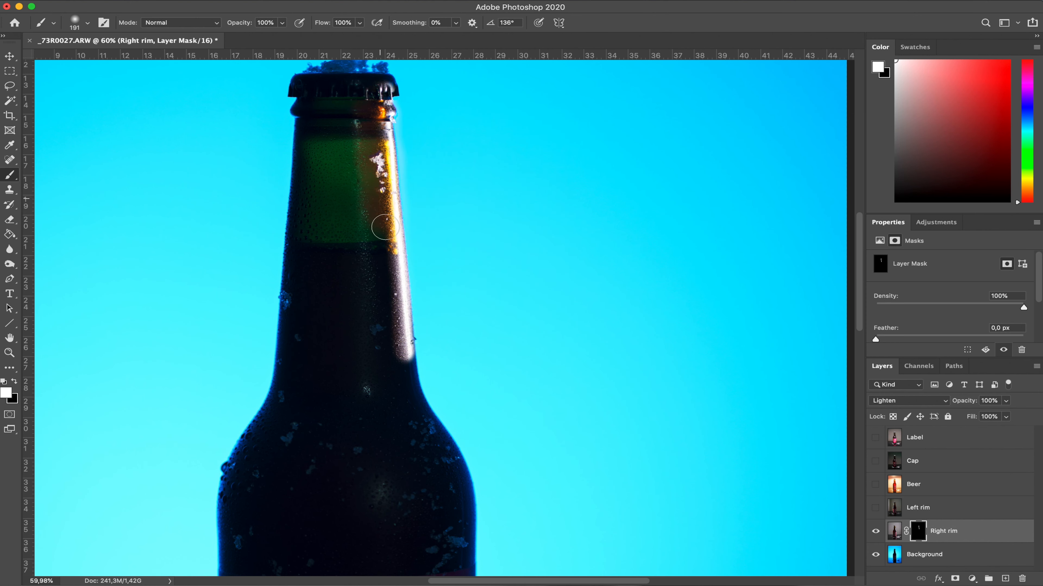
left_click_drag(385, 227, 417, 397)
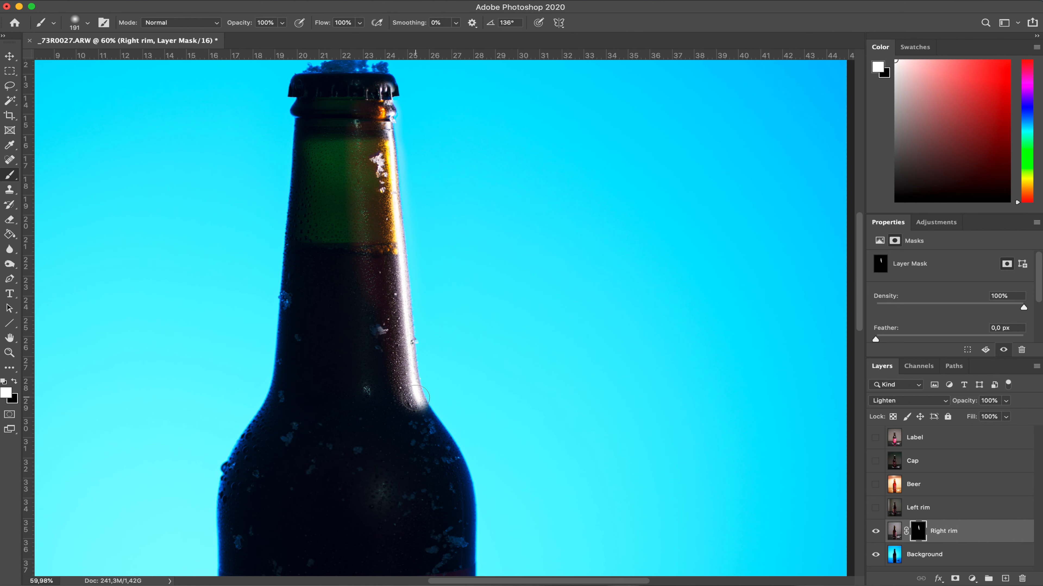
scroll("down", 3)
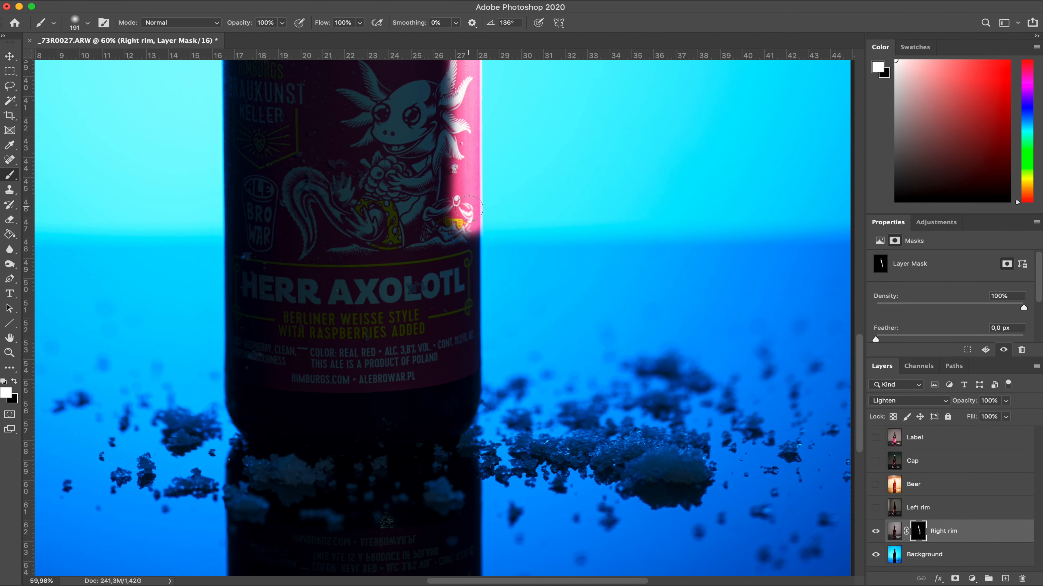
left_click_drag(465, 206, 452, 426)
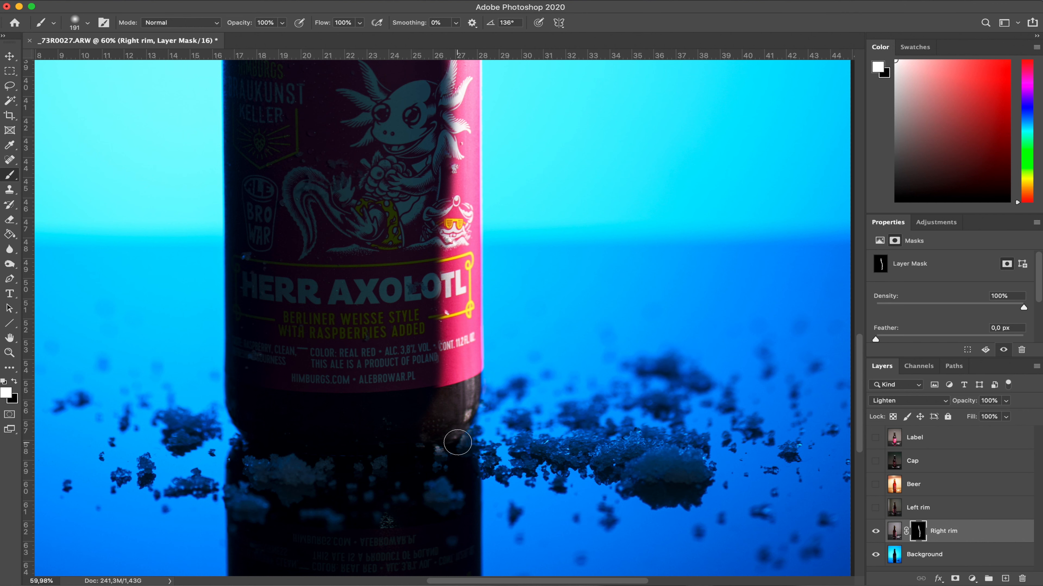
- Extend the right rim light to the bottle's base and blend it along the shoulder and neck
left_click_drag(458, 442, 458, 476)
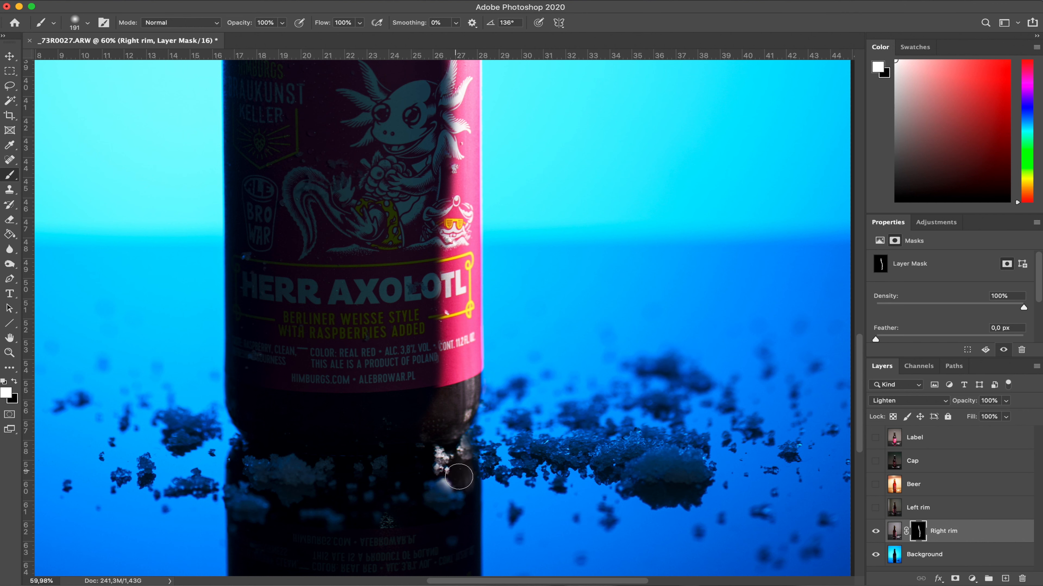
left_click_drag(459, 476, 478, 507)
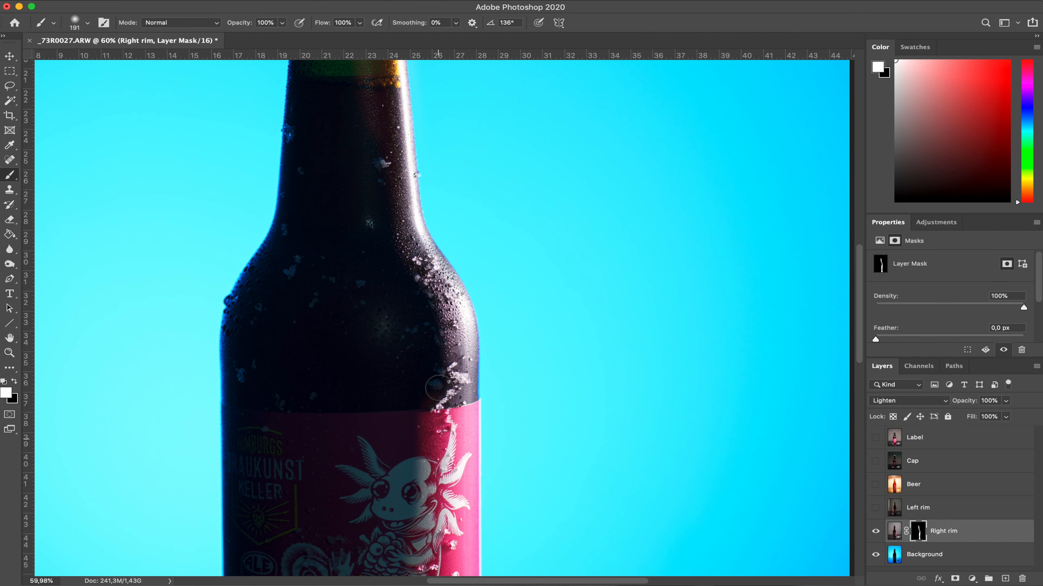
left_click_drag(432, 382, 394, 201)
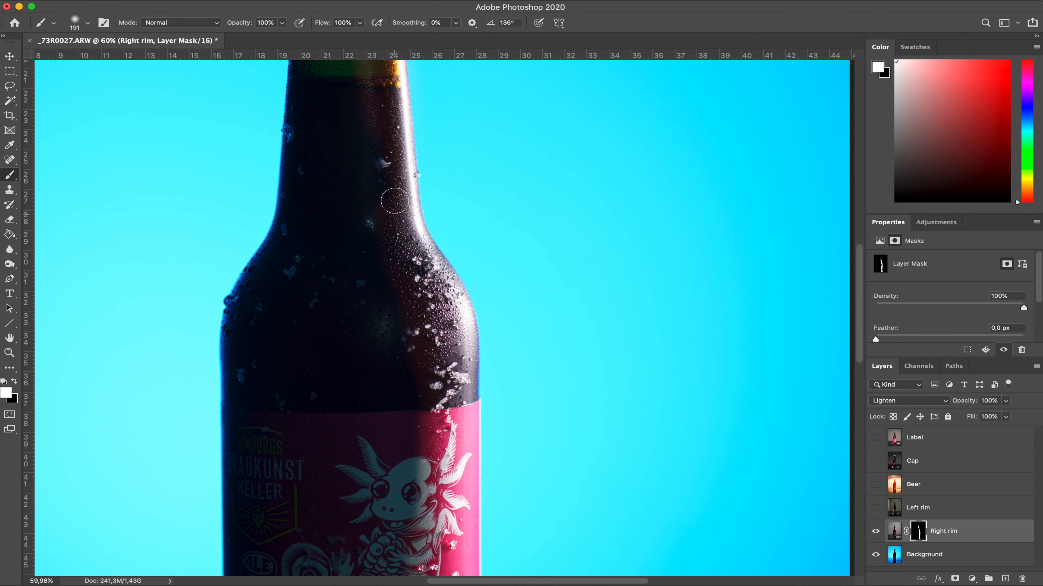
left_click_drag(394, 201, 411, 404)
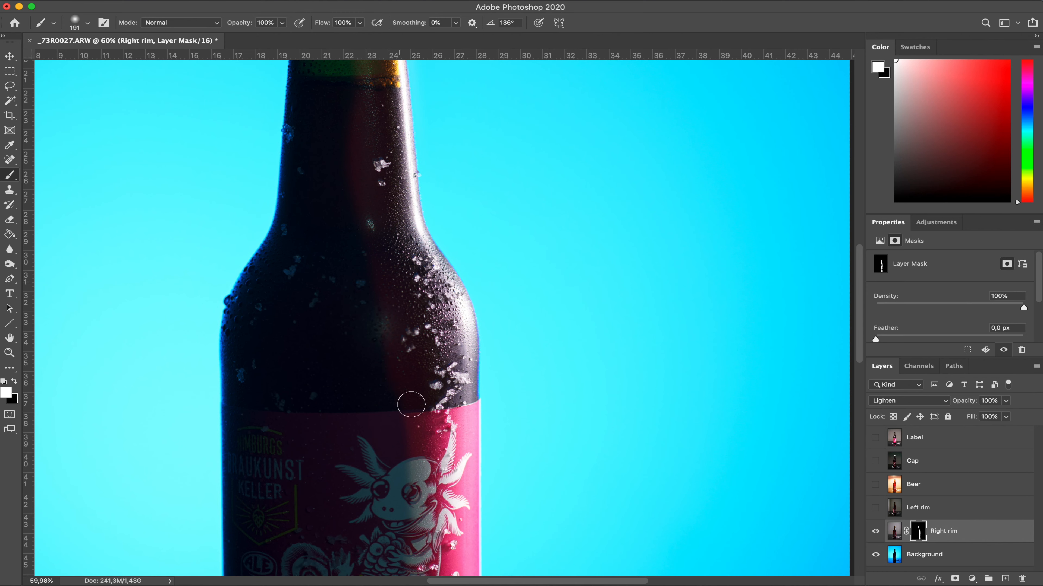
scroll("down", 3)
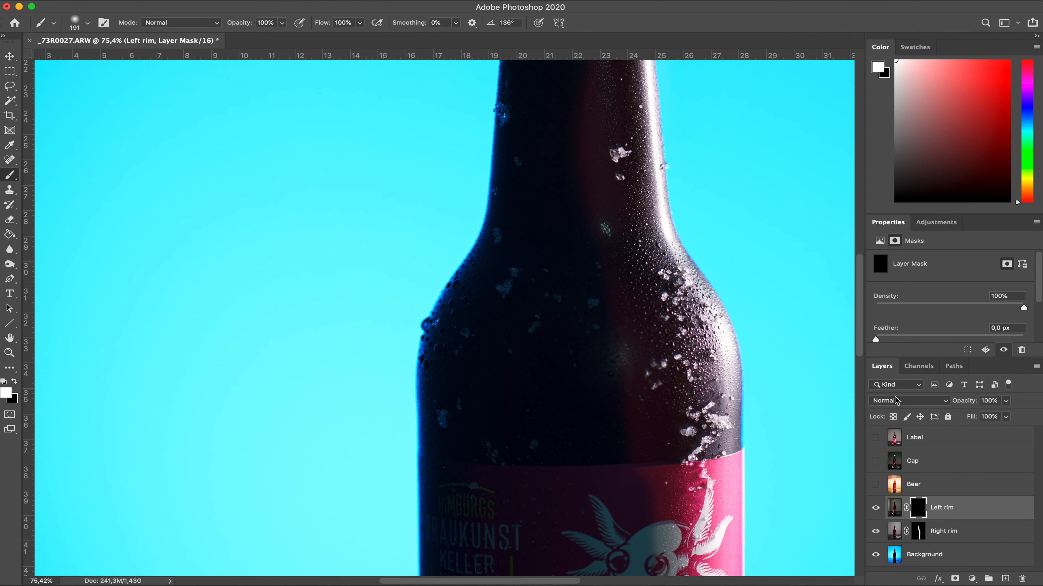
- Set the Left rim layer to Lighten and paint rim light down the neck and left shoulder
left_click(909, 401)
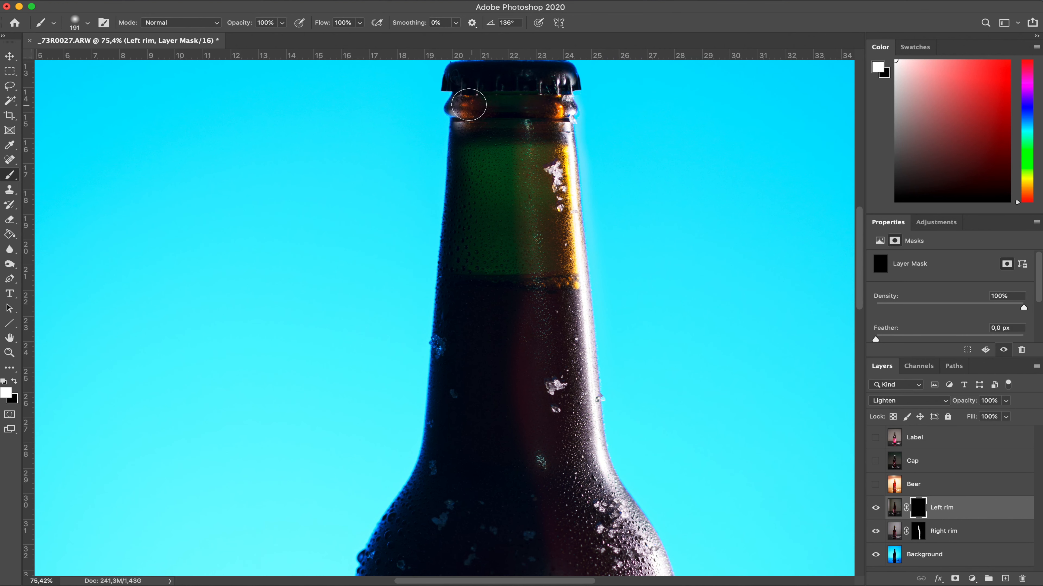
left_click_drag(468, 105, 465, 262)
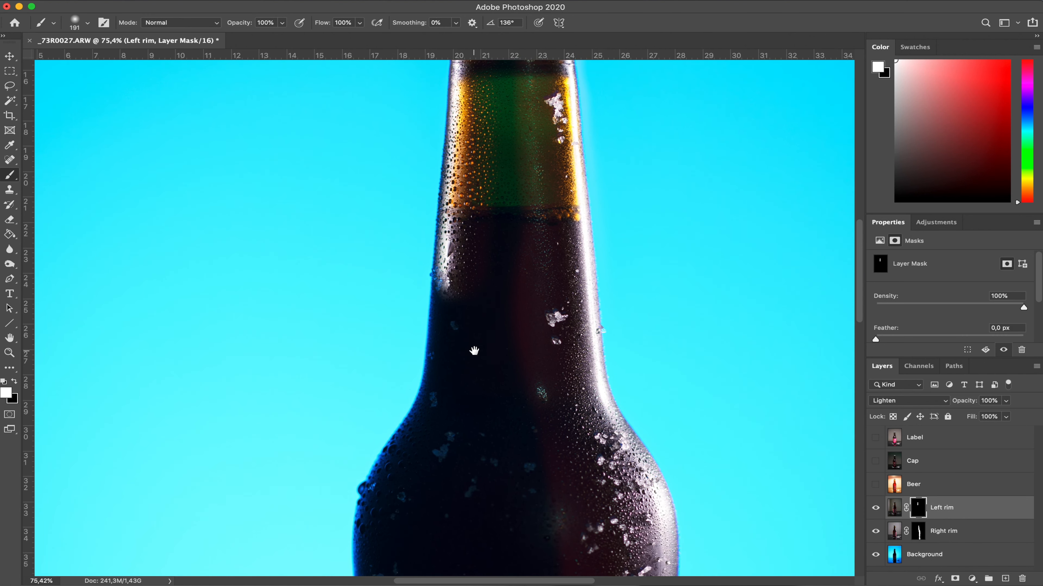
left_click_drag(475, 351, 447, 393)
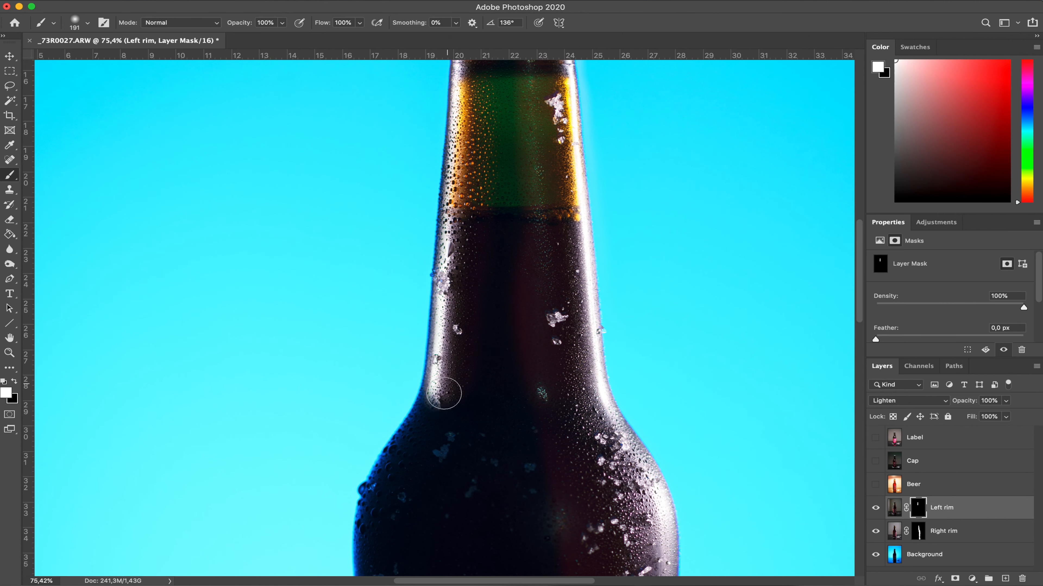
scroll("down", 3)
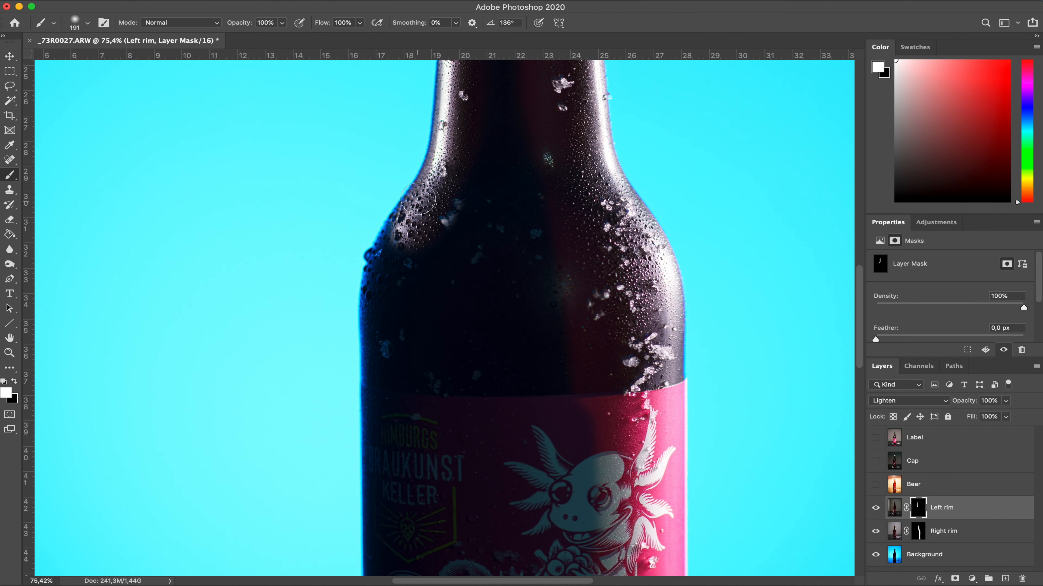
left_click_drag(419, 199, 389, 344)
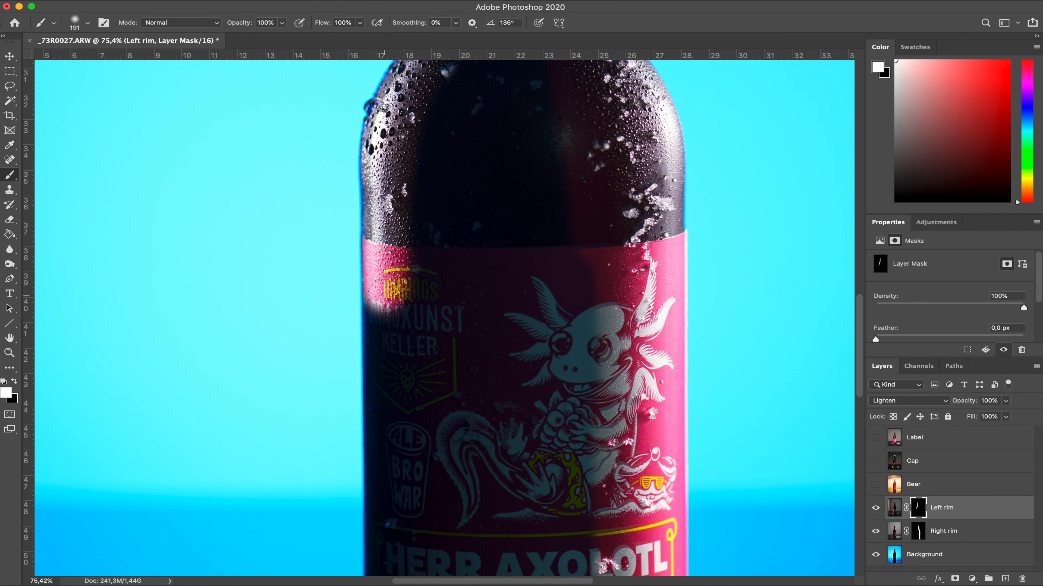
- Continue the left rim light down the label's edge and onto the bottle base
left_click_drag(382, 306, 400, 501)
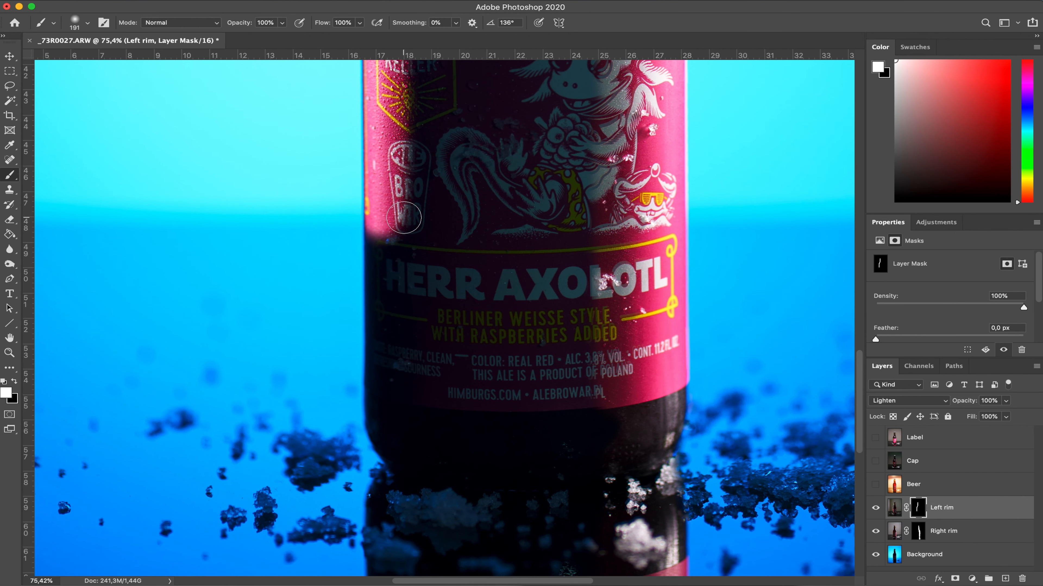
left_click_drag(404, 218, 389, 293)
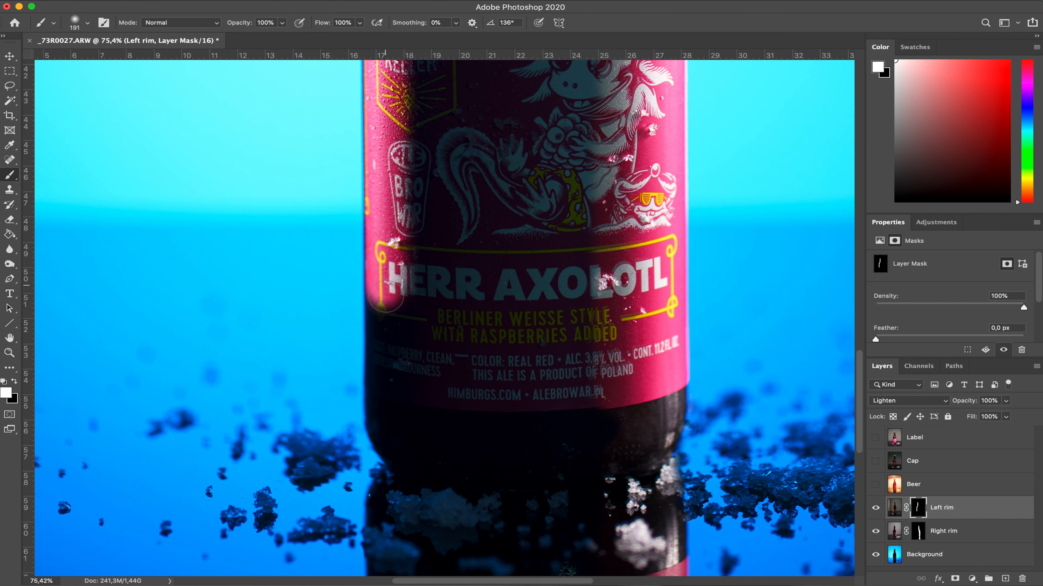
left_click_drag(396, 286, 385, 388)
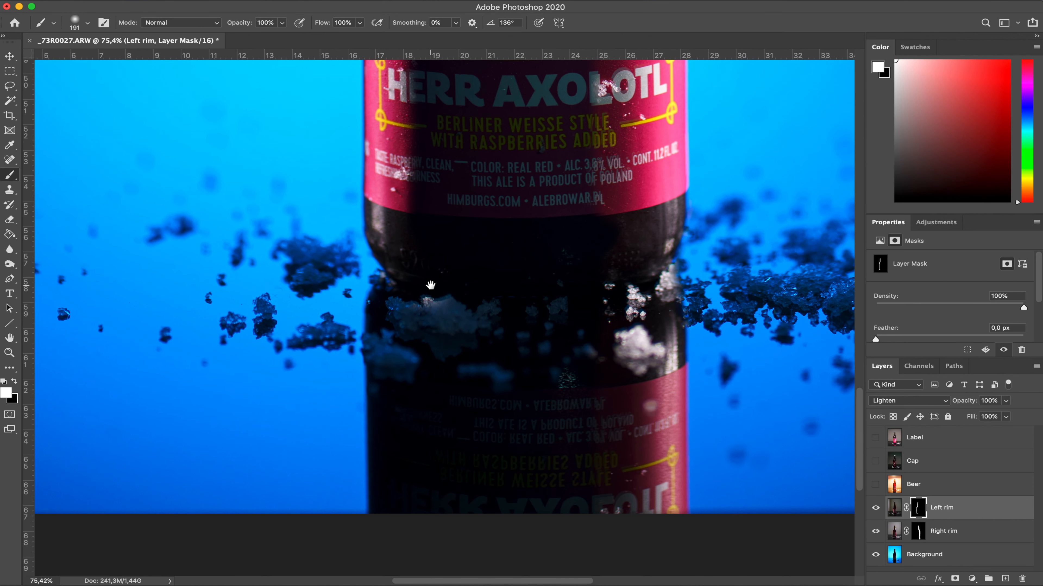
left_click_drag(430, 285, 391, 382)
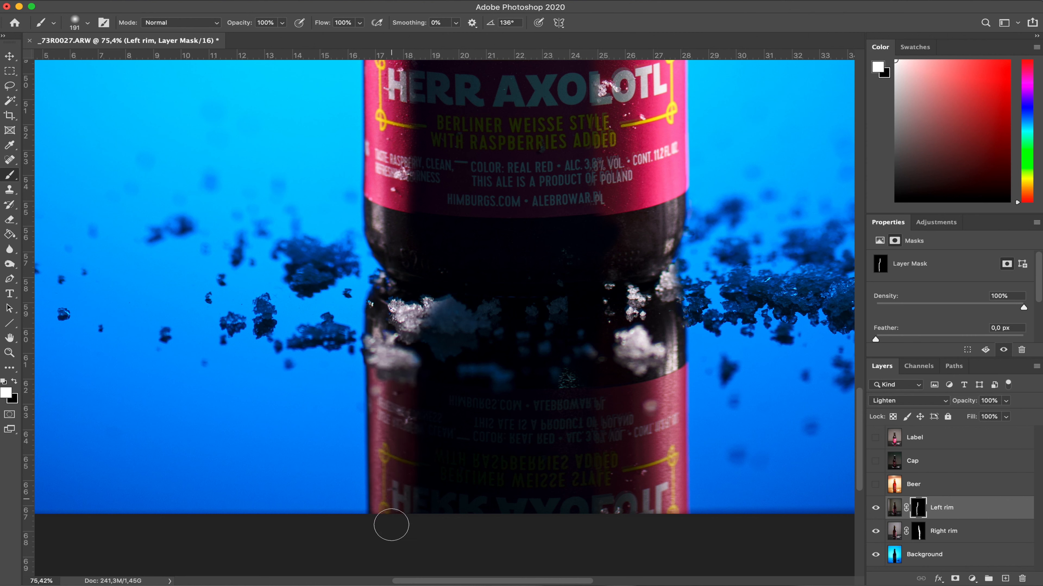
left_click_drag(391, 524, 413, 316)
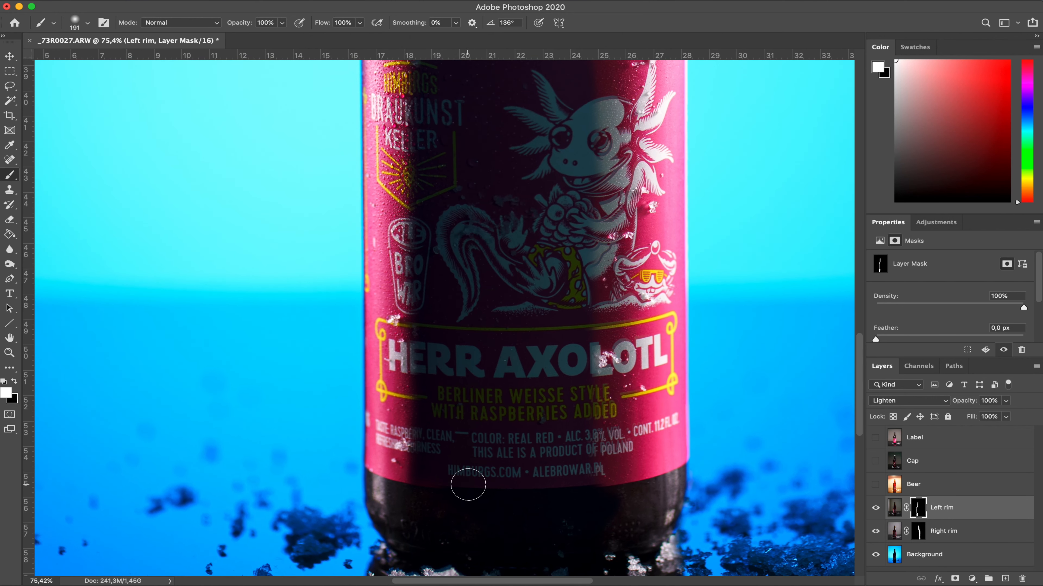
left_click(86, 21)
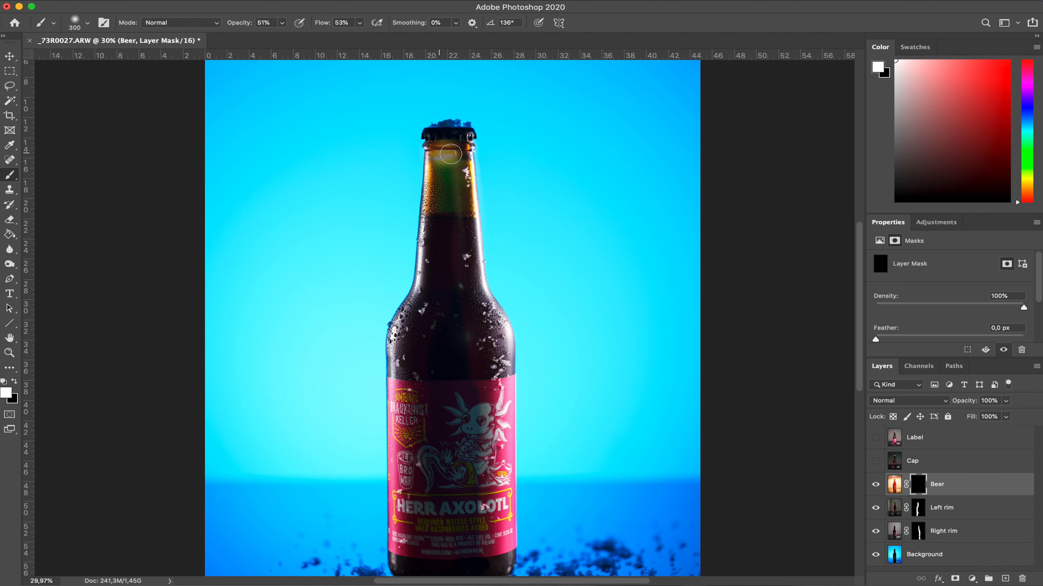
- Paint beer glow into the bottle neck and shoulder and set the Beer layer to Lighten
left_click_drag(449, 154, 444, 225)
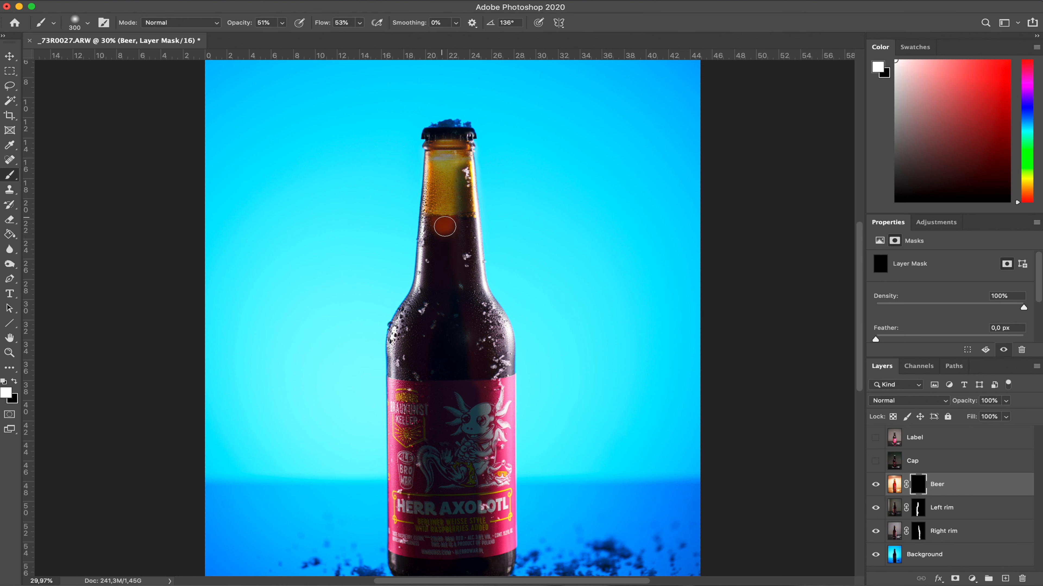
left_click_drag(445, 226, 444, 253)
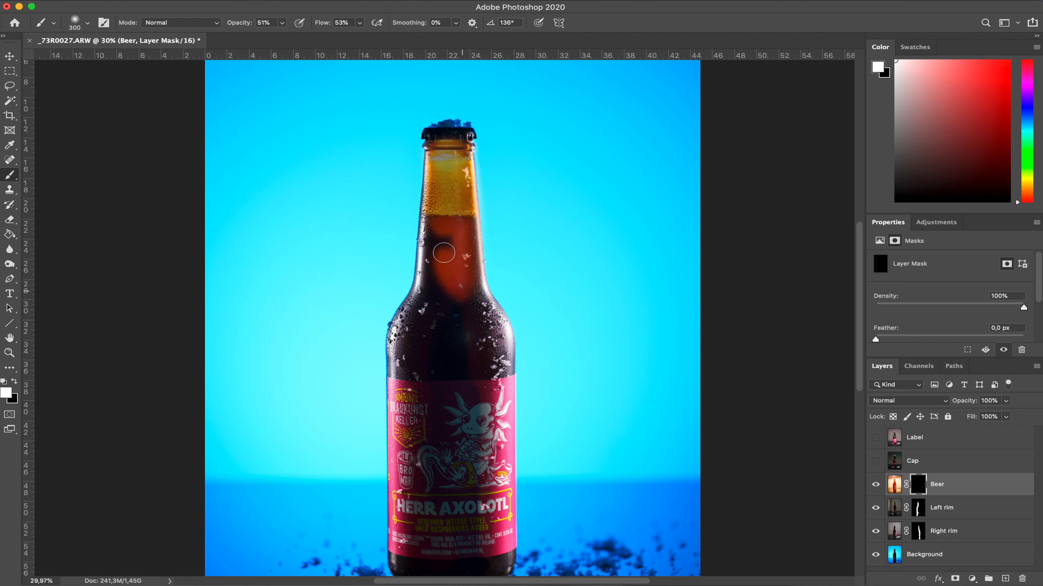
left_click_drag(443, 252, 476, 344)
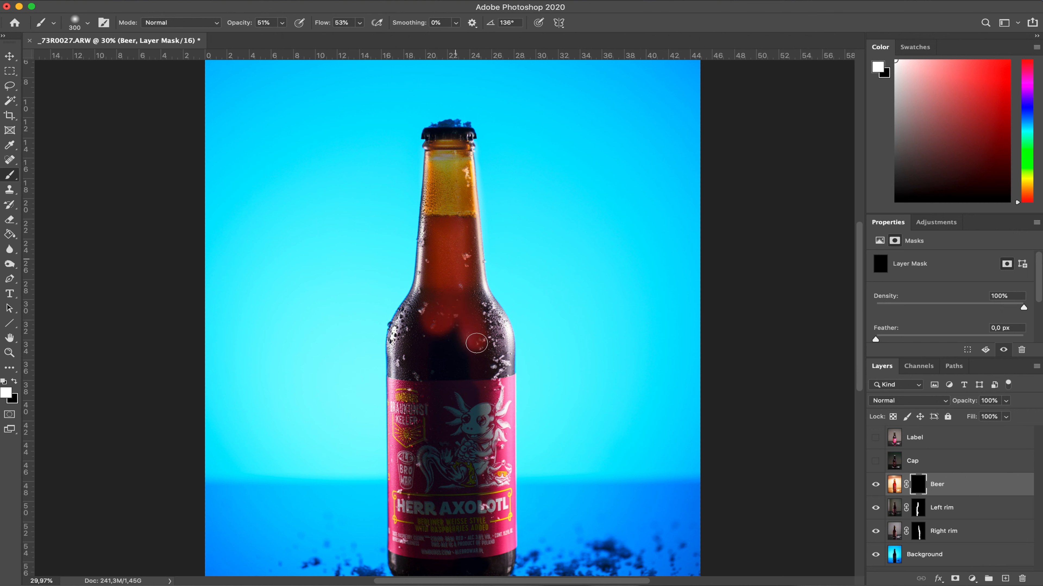
left_click(908, 400)
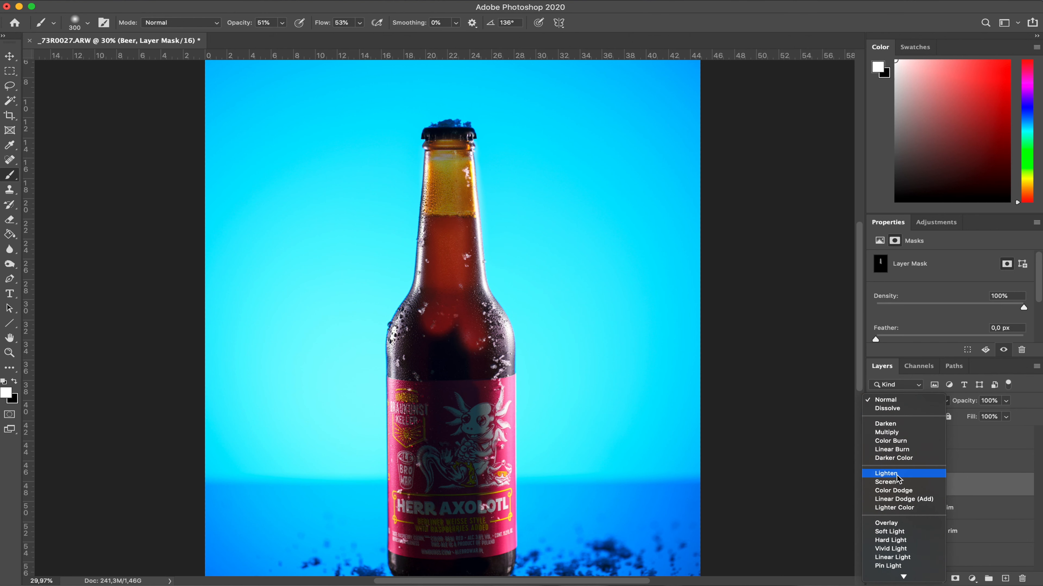
left_click(886, 473)
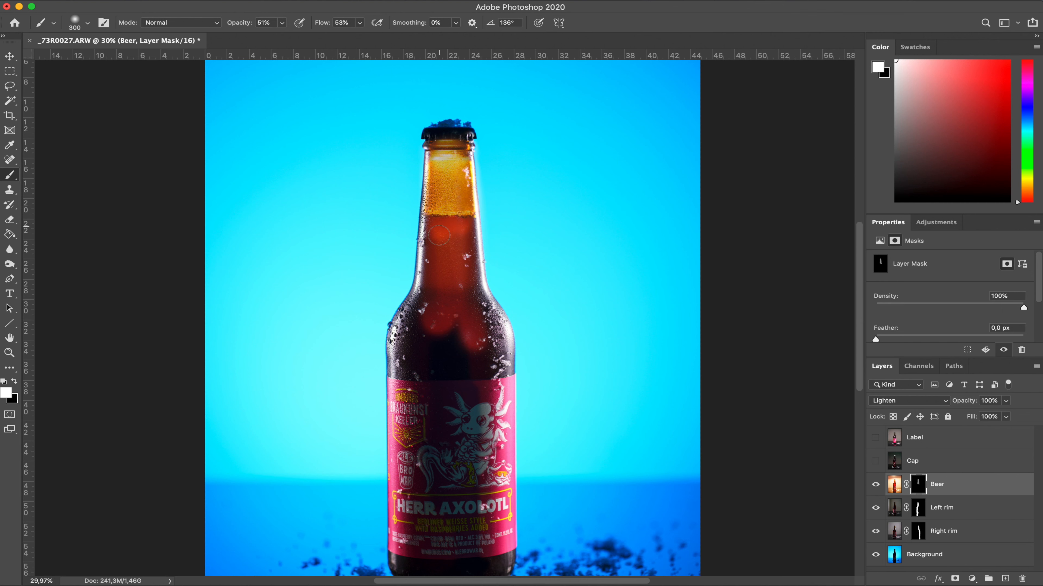
- Extend the amber beer glow across the upper body down to the label
left_click_drag(438, 234, 462, 252)
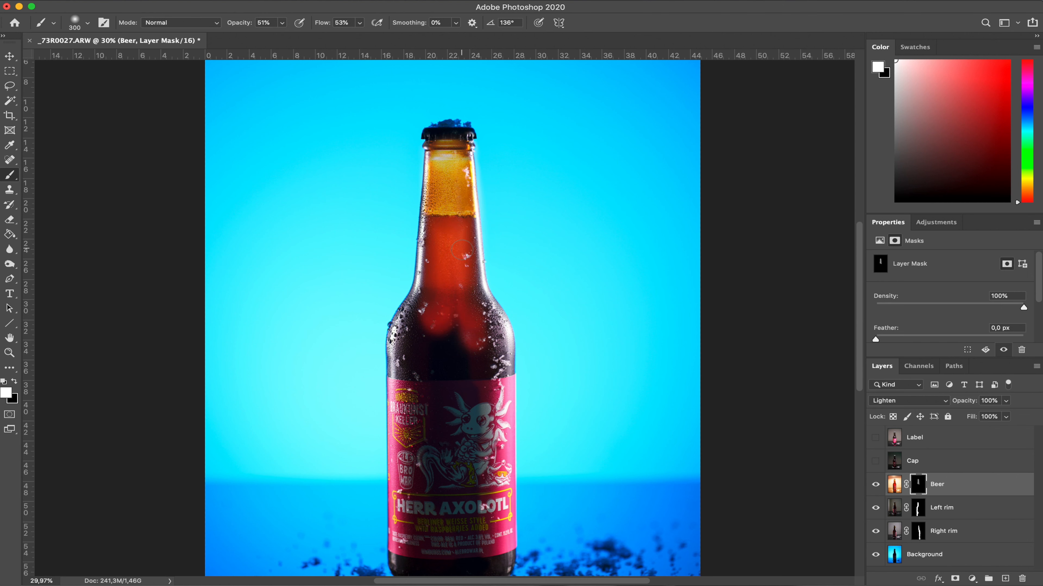
left_click_drag(464, 251, 415, 305)
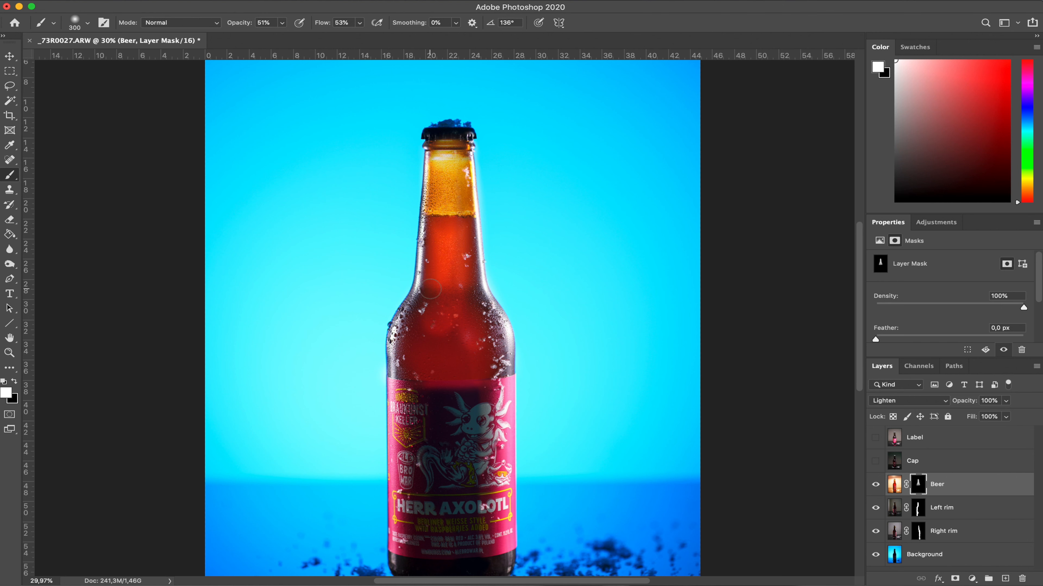
left_click_drag(431, 288, 468, 340)
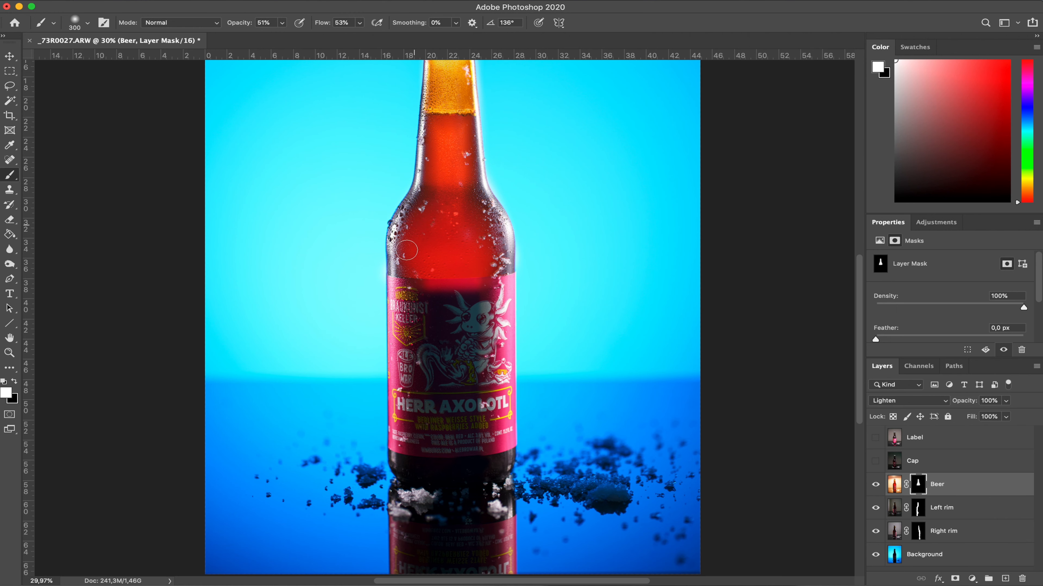
- Paint beer glow below the label, into the bottle's base and its reflection on the table
left_click_drag(405, 251, 465, 207)
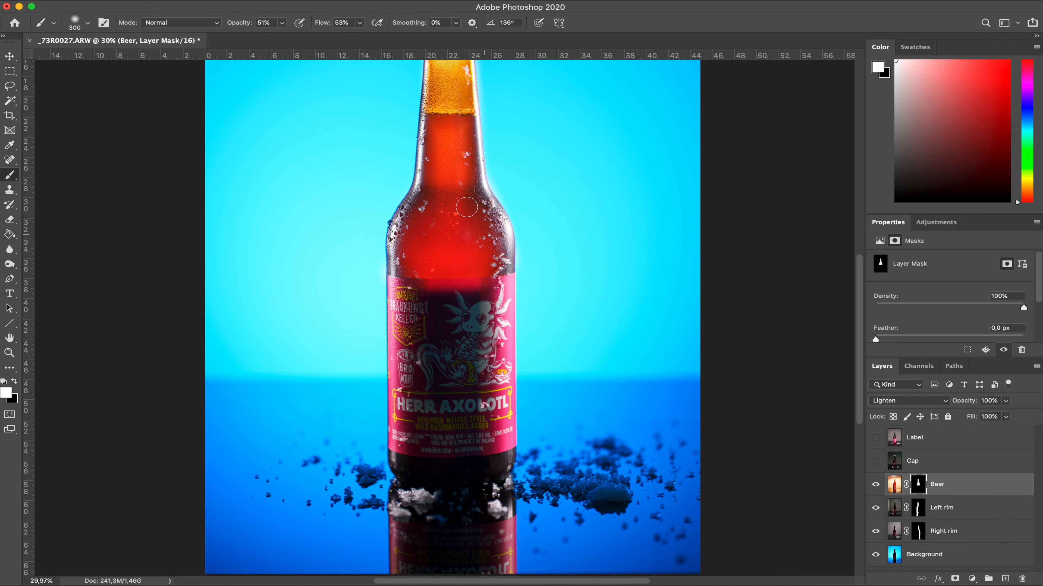
scroll("down", 3)
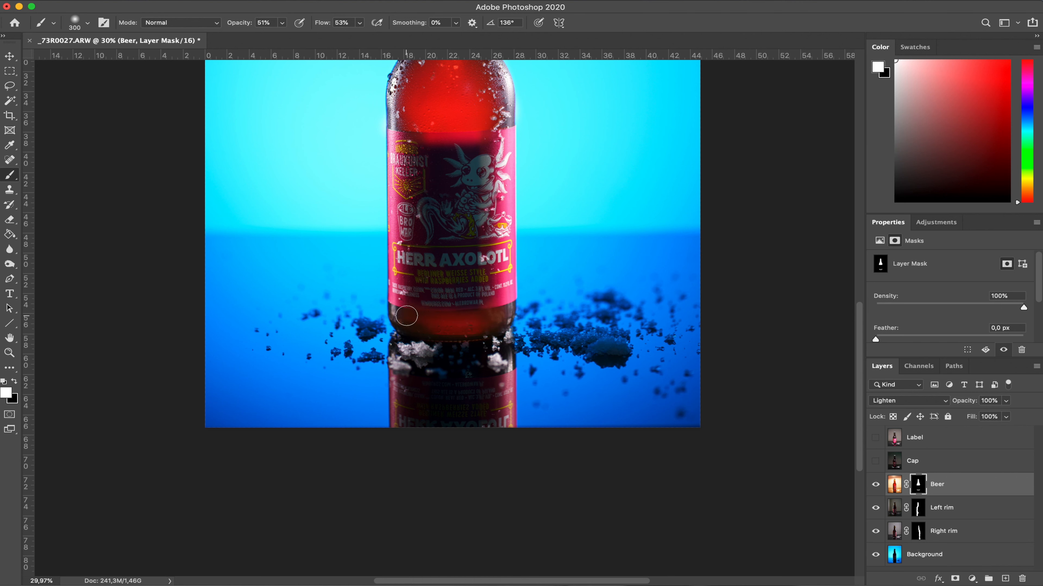
left_click_drag(407, 316, 400, 316)
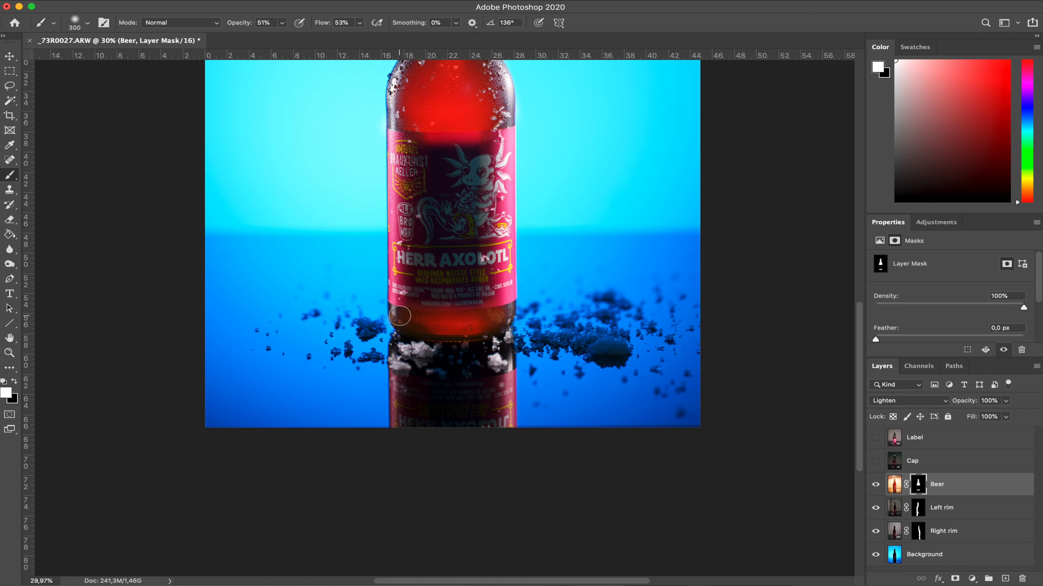
left_click_drag(400, 316, 423, 355)
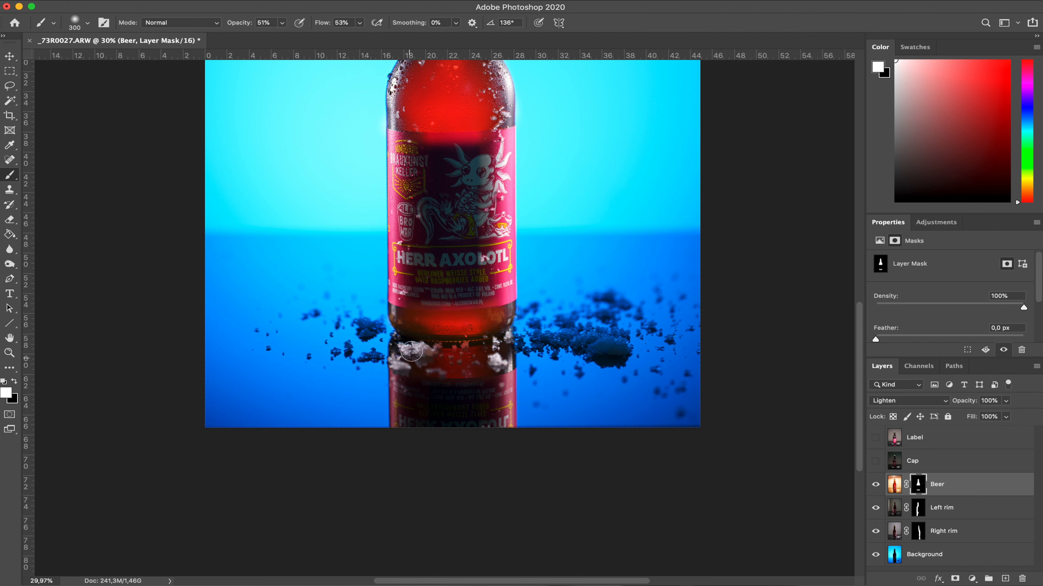
left_click_drag(411, 351, 467, 367)
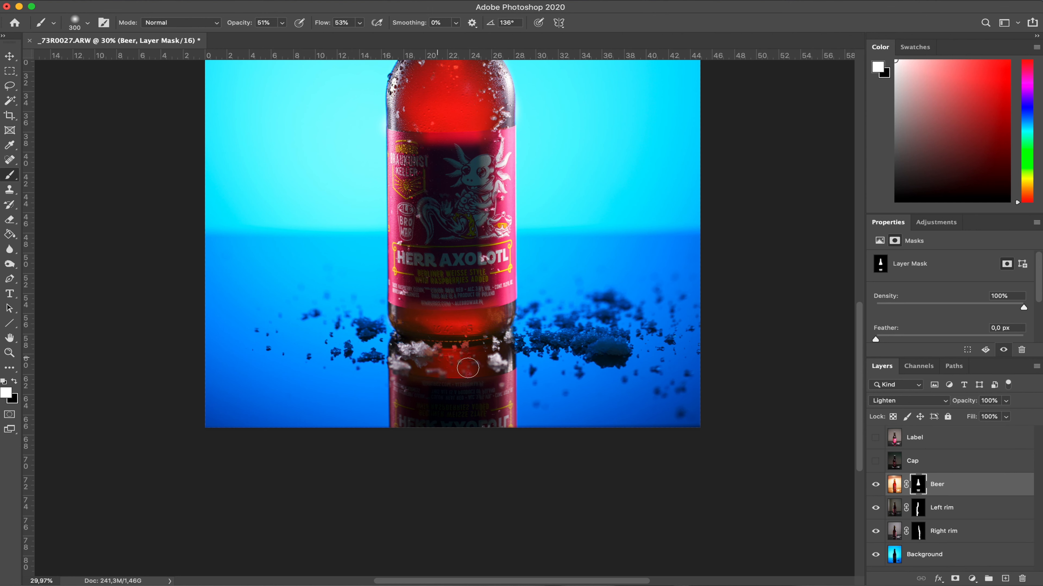
left_click_drag(467, 367, 419, 355)
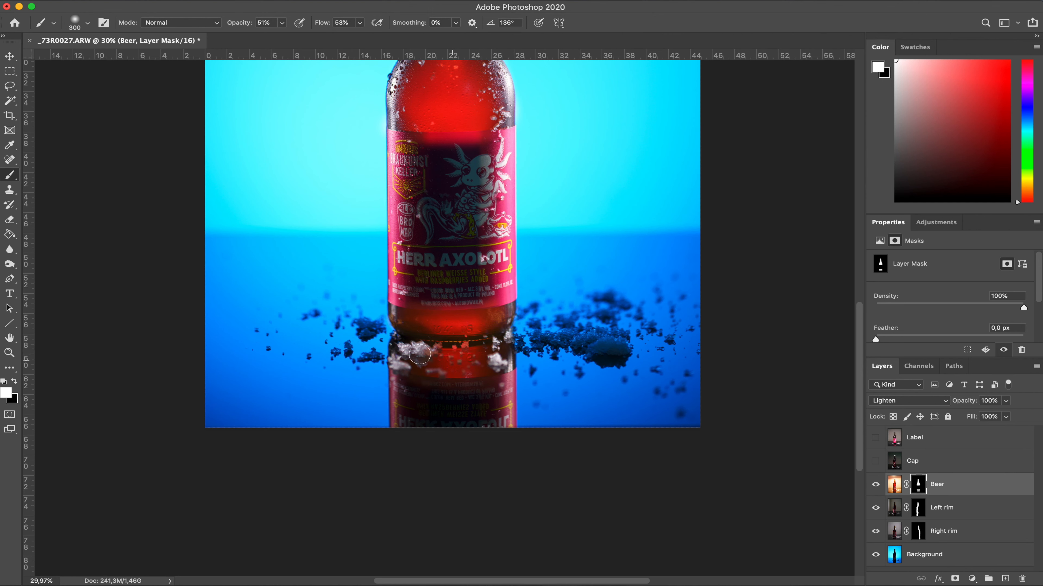
left_click_drag(419, 355, 419, 326)
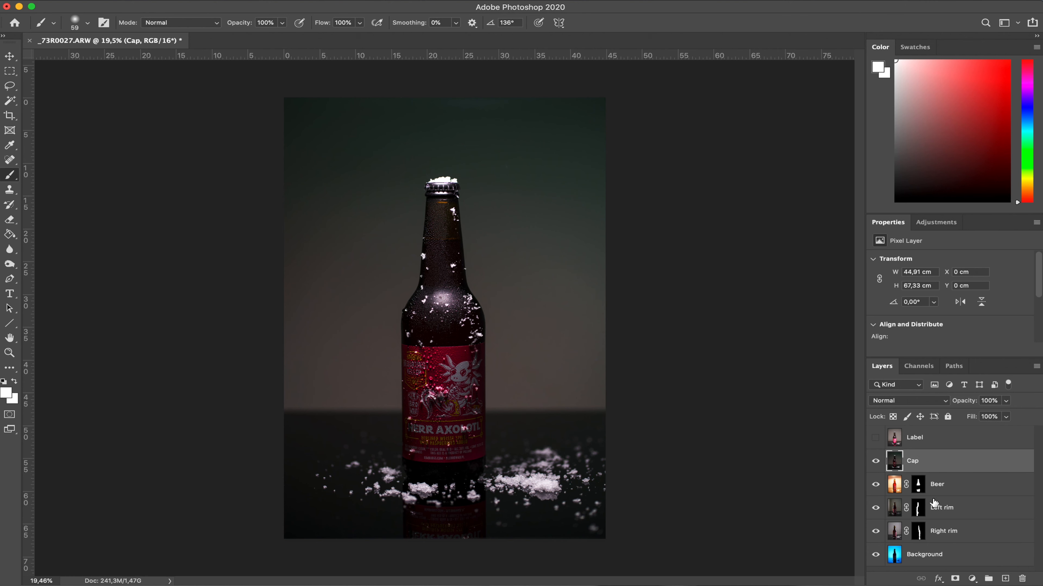
- Give the Cap layer a black mask in Lighten mode and paint the snowy cap into view
left_click(955, 579)
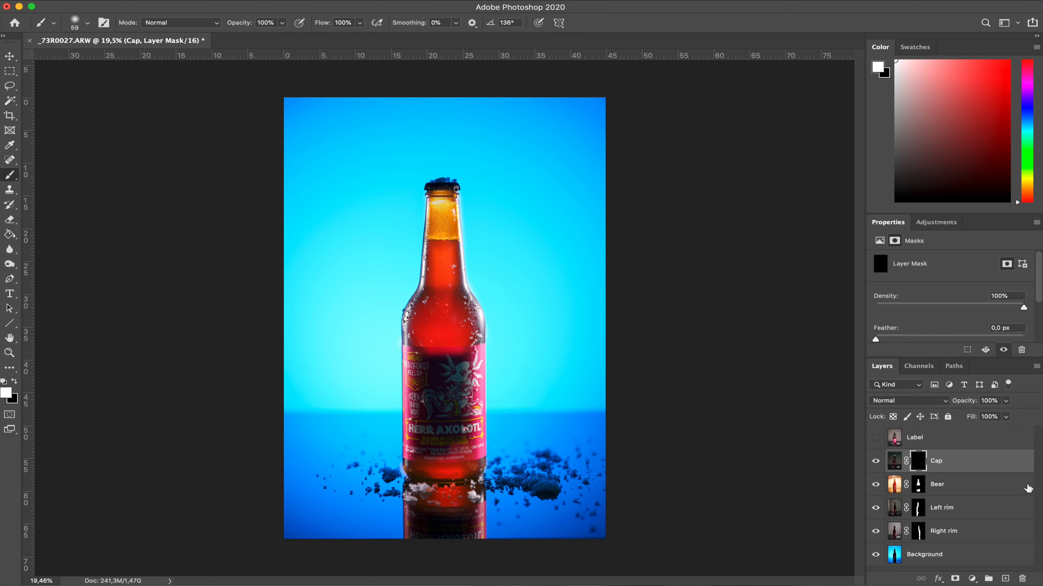
left_click(907, 401)
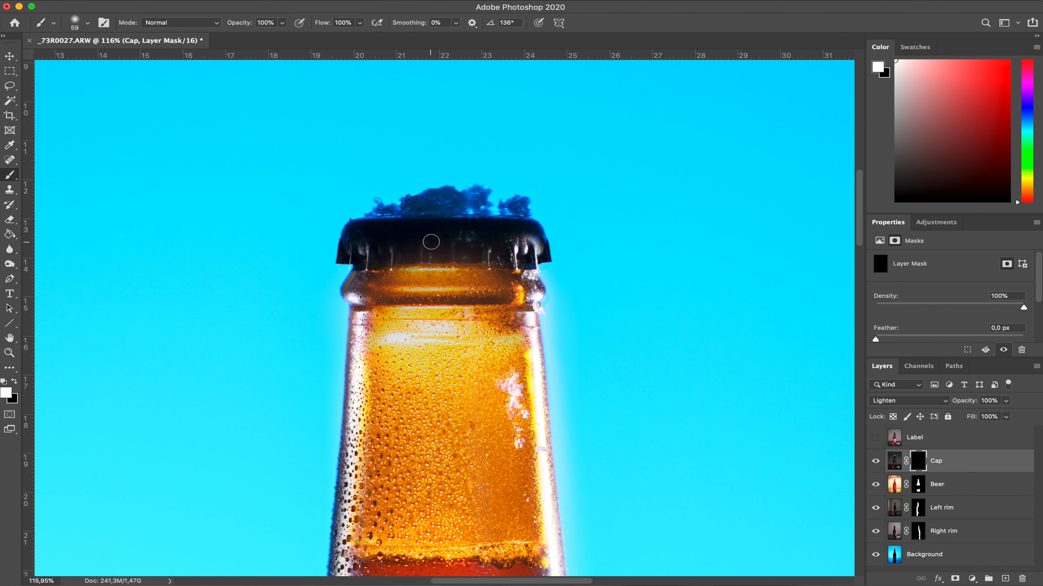
left_click_drag(430, 242, 472, 191)
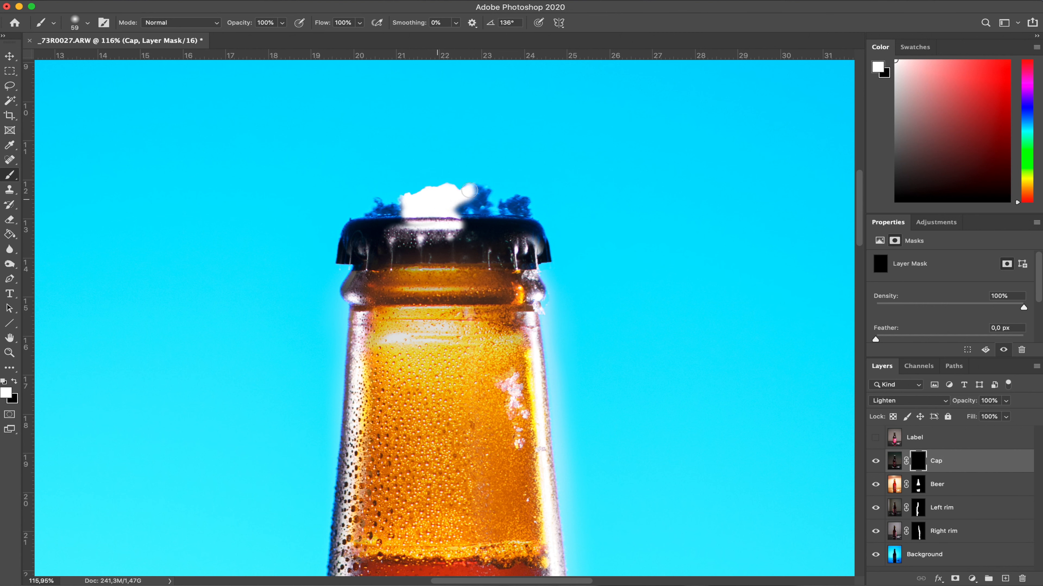
left_click_drag(472, 193, 505, 207)
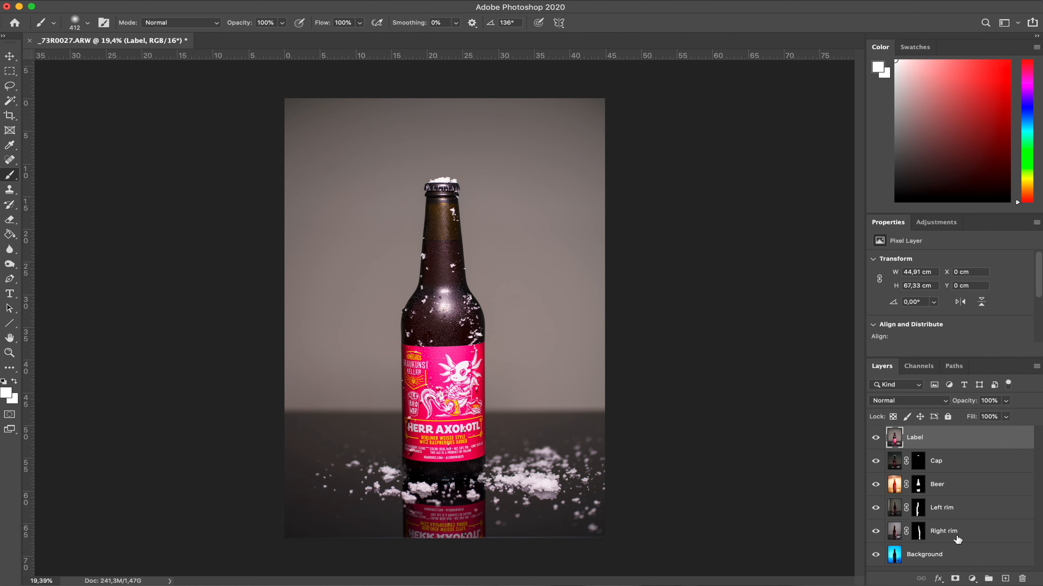
- Mask the Label layer black in Lighten mode, reveal the pink label and snow, then select Background
left_click(957, 579)
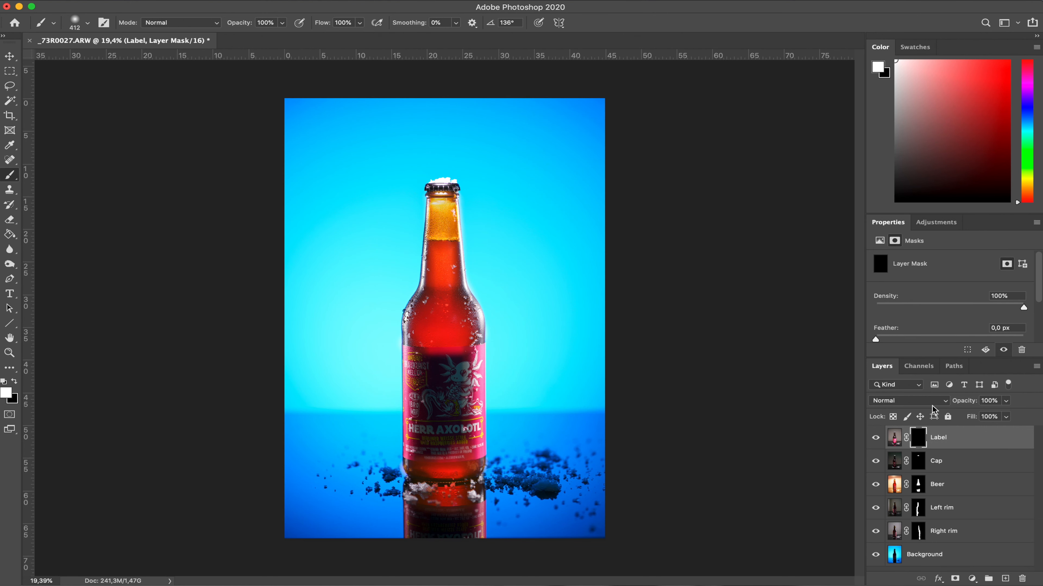
left_click(909, 400)
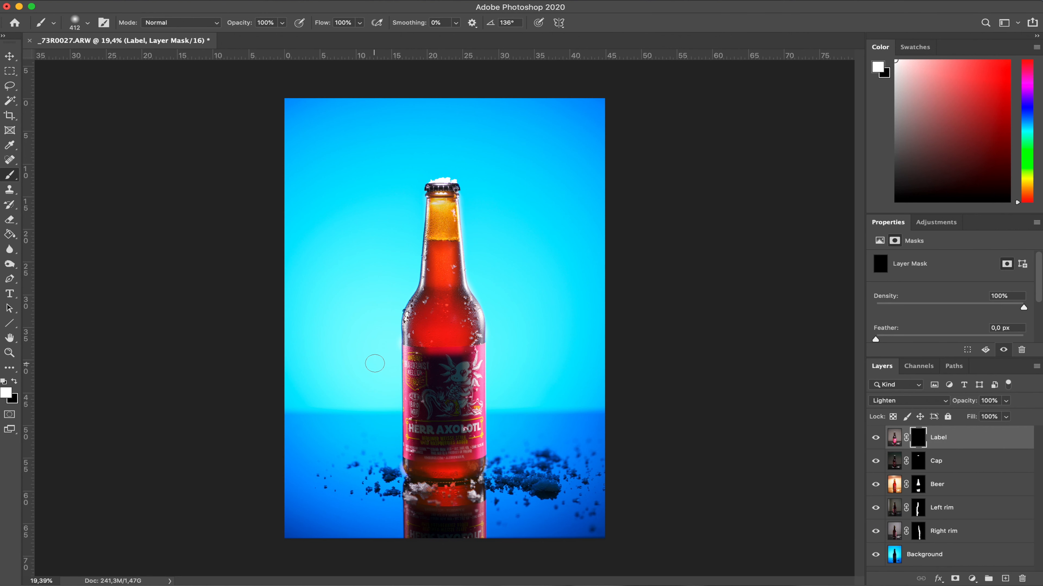
left_click_drag(375, 364, 449, 358)
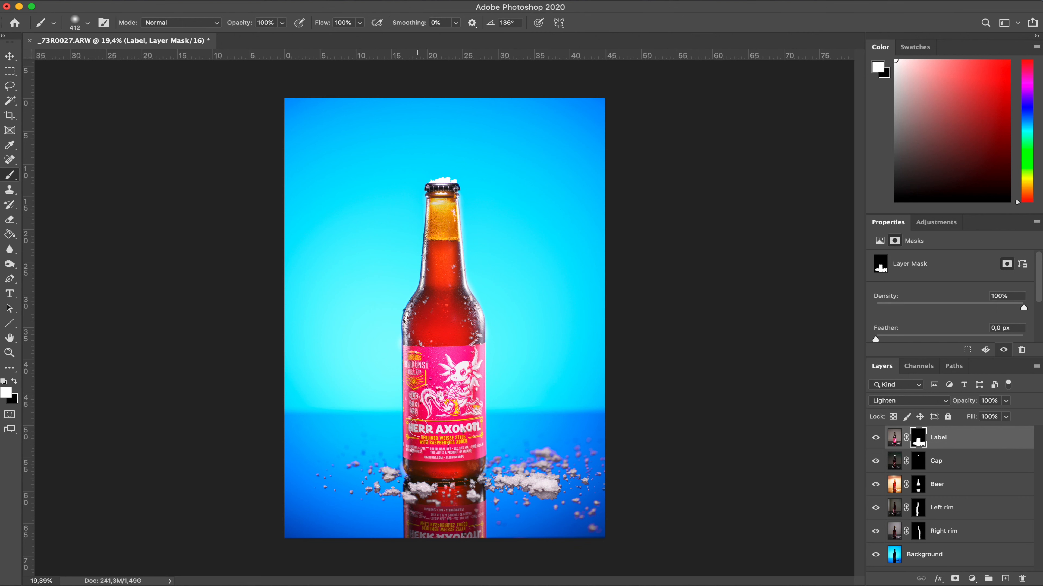
left_click(925, 554)
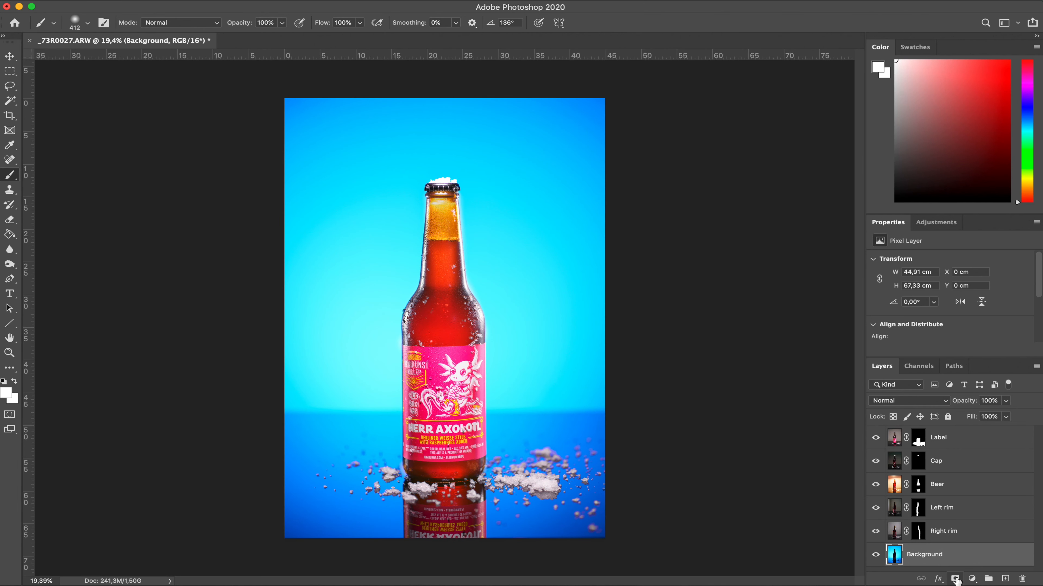
- Add a Hue/Saturation adjustment over the Background with hue +10 for a deeper blue
left_click(972, 578)
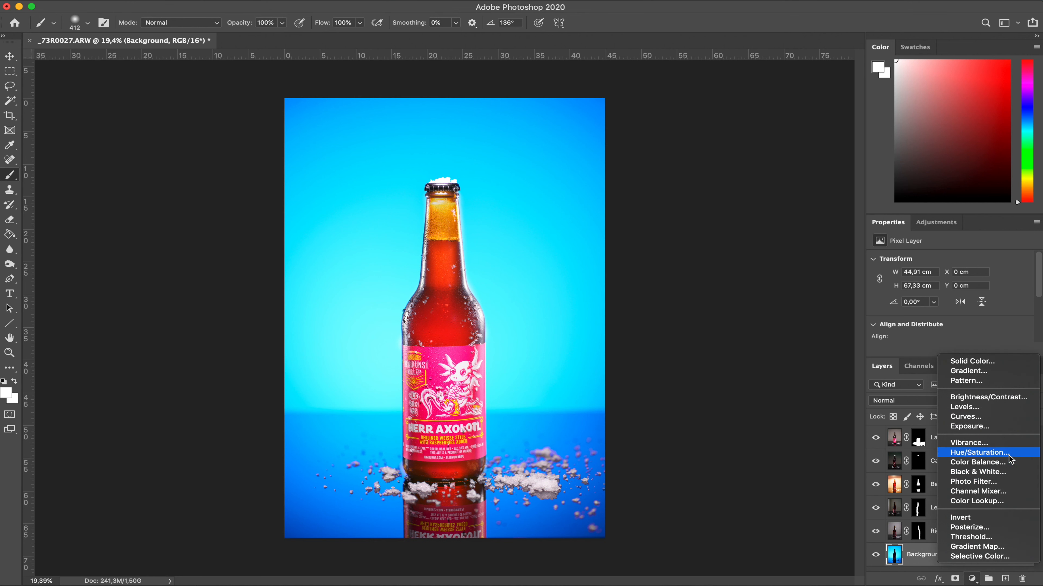
left_click(977, 452)
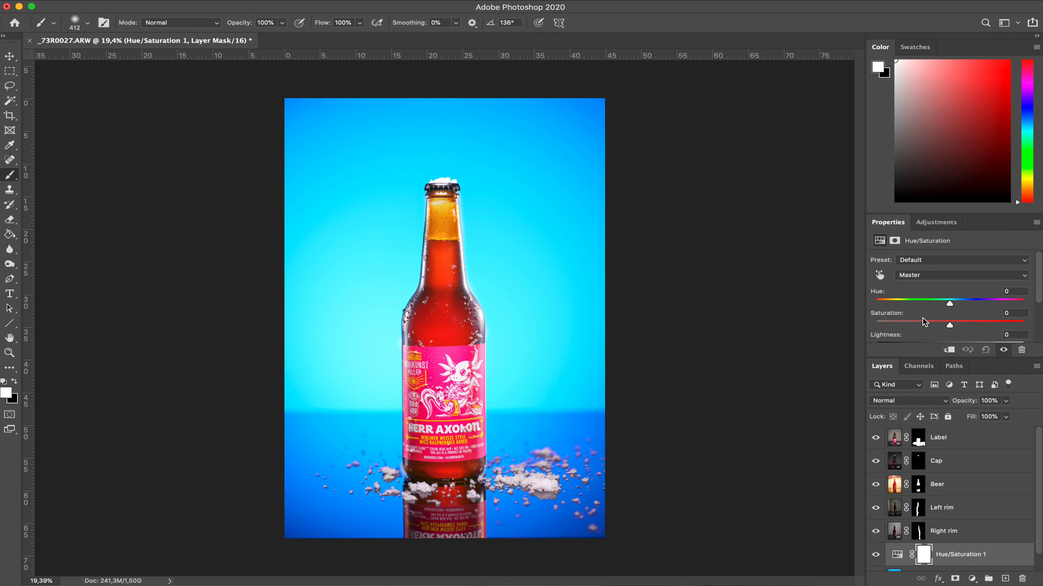
left_click_drag(949, 305, 958, 304)
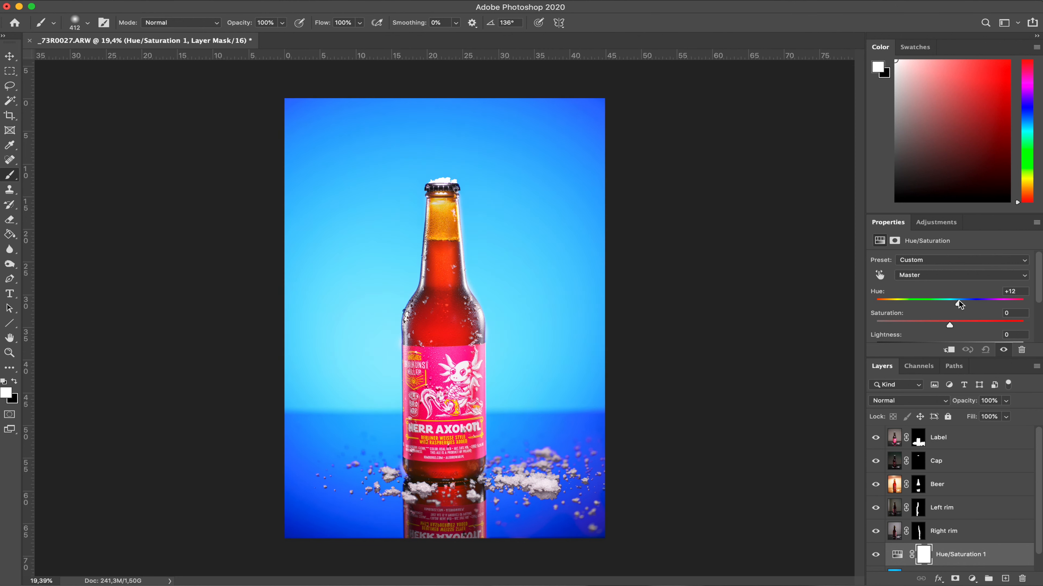
left_click_drag(959, 299, 952, 299)
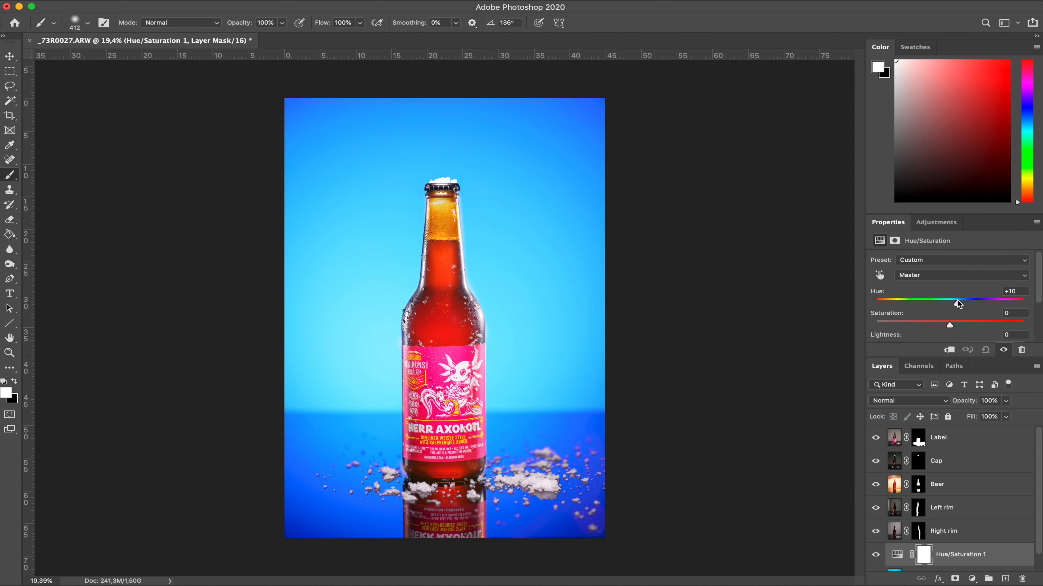
left_click_drag(950, 325, 964, 325)
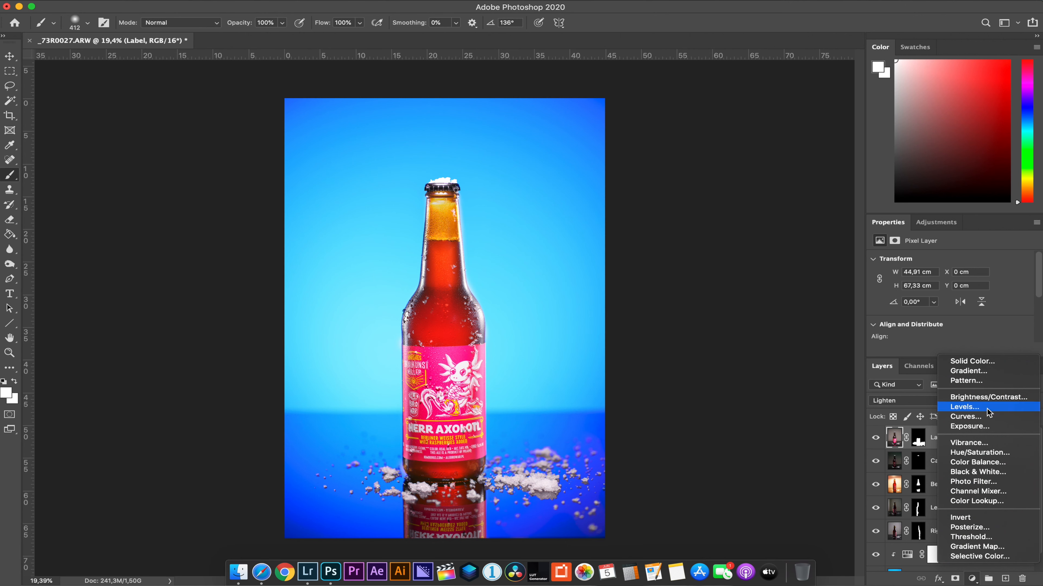
- Add a Brightness/Contrast adjustment above the Label layer, masked and clipped to it
left_click(989, 397)
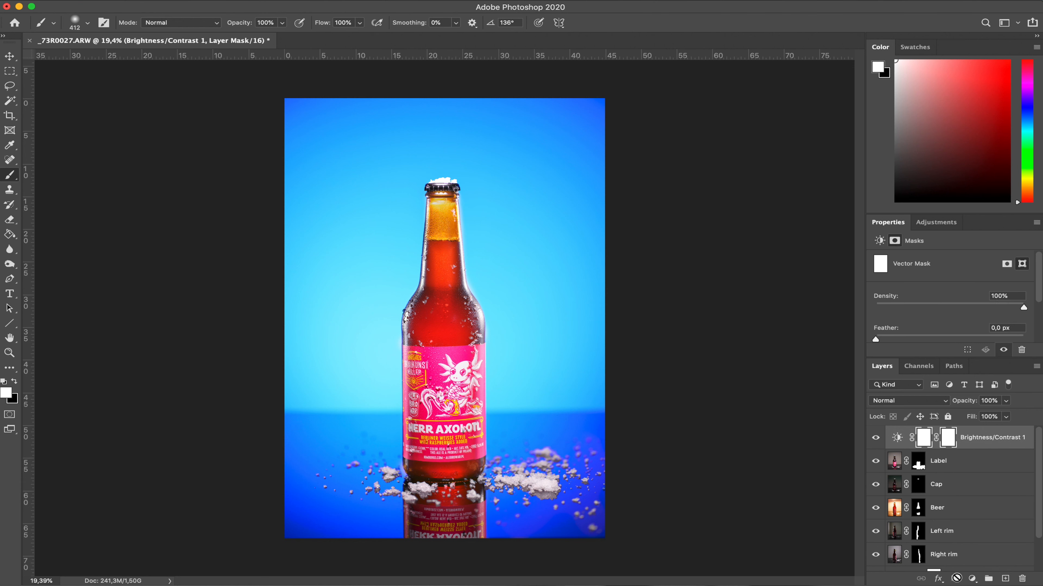
left_click(923, 437)
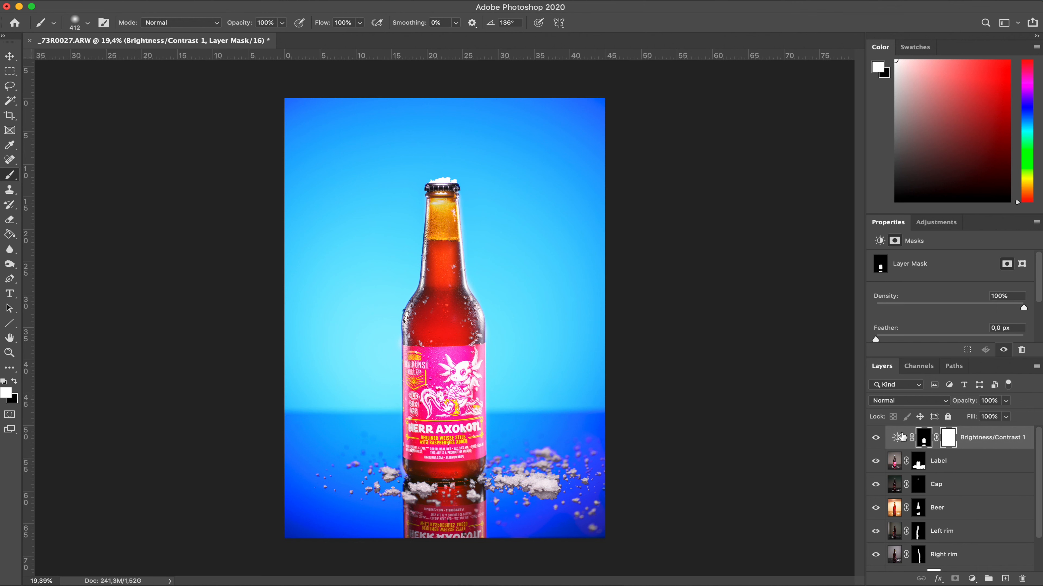
double_click(992, 437)
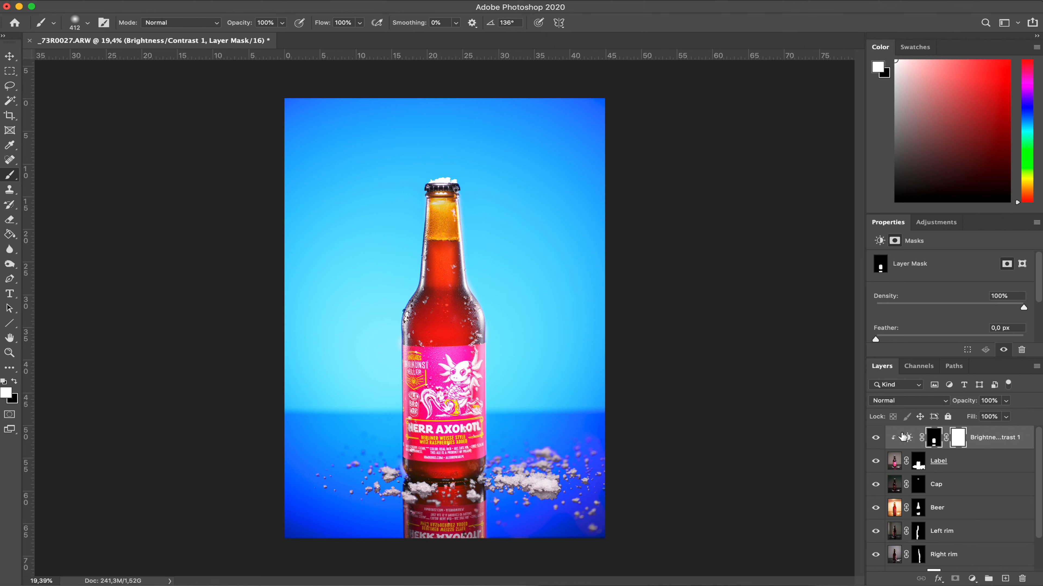